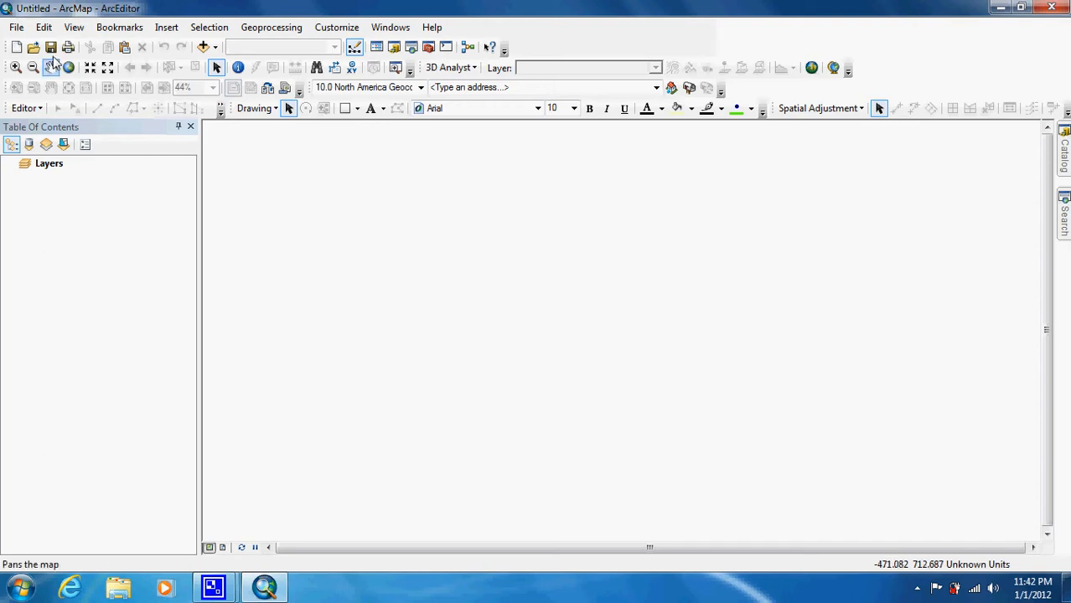
Open the Tutorial 2-4 map document from the Maps folder
{"action": "left_click", "coordinate": [33, 47]}
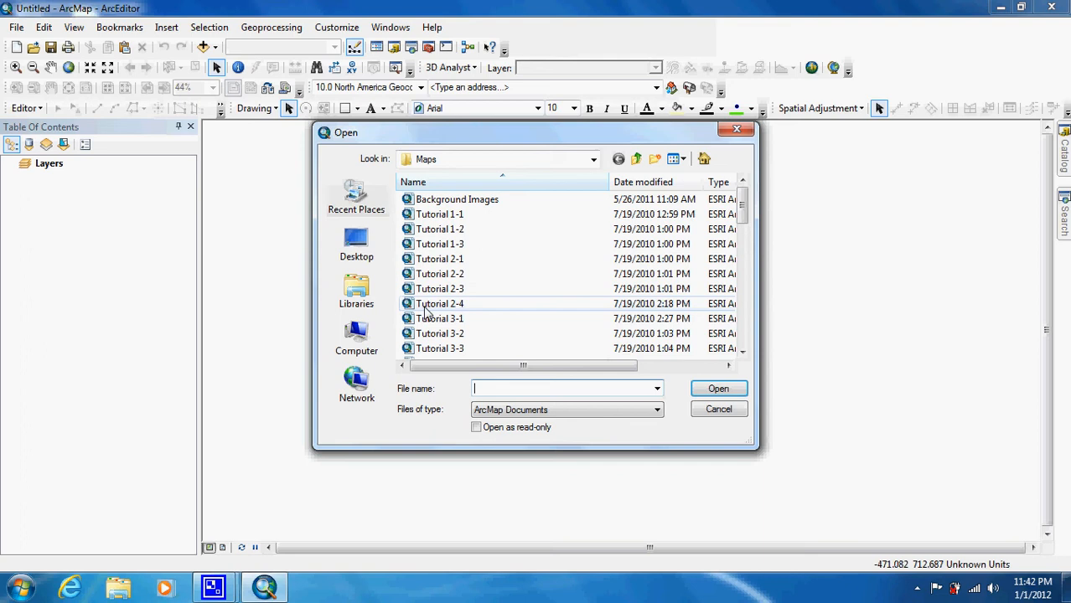
{"action": "left_click", "coordinate": [717, 409]}
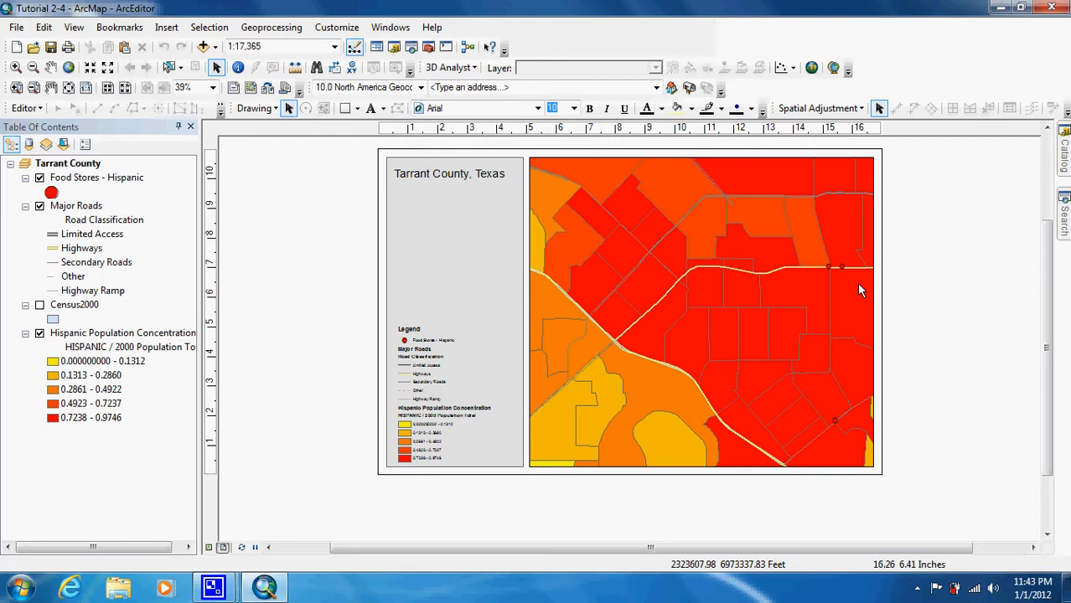
{"action": "mouse_move", "coordinate": [848, 285]}
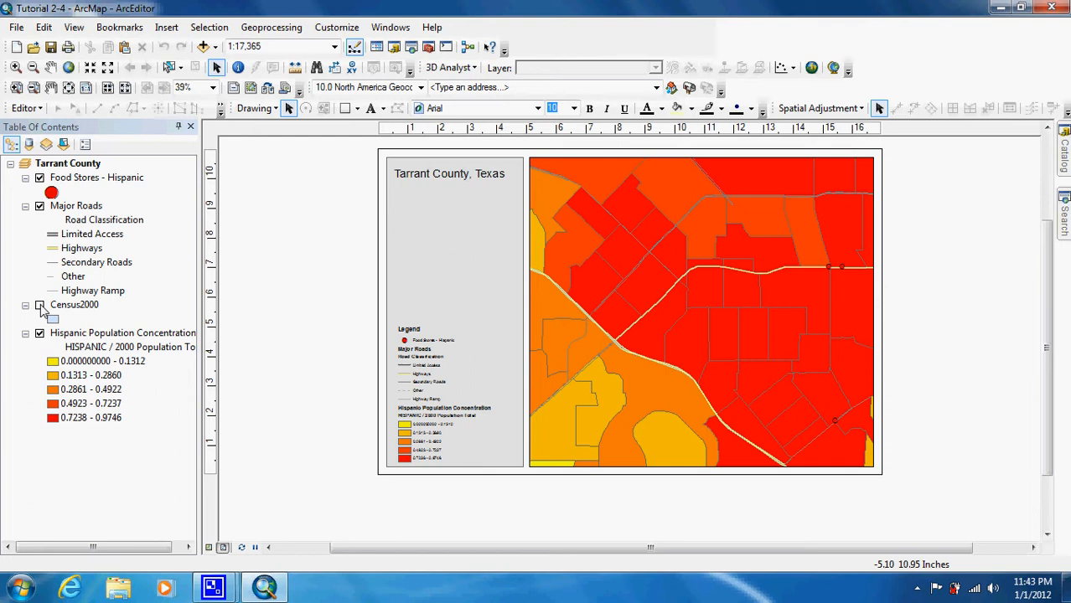
{"action": "right_click", "coordinate": [74, 305]}
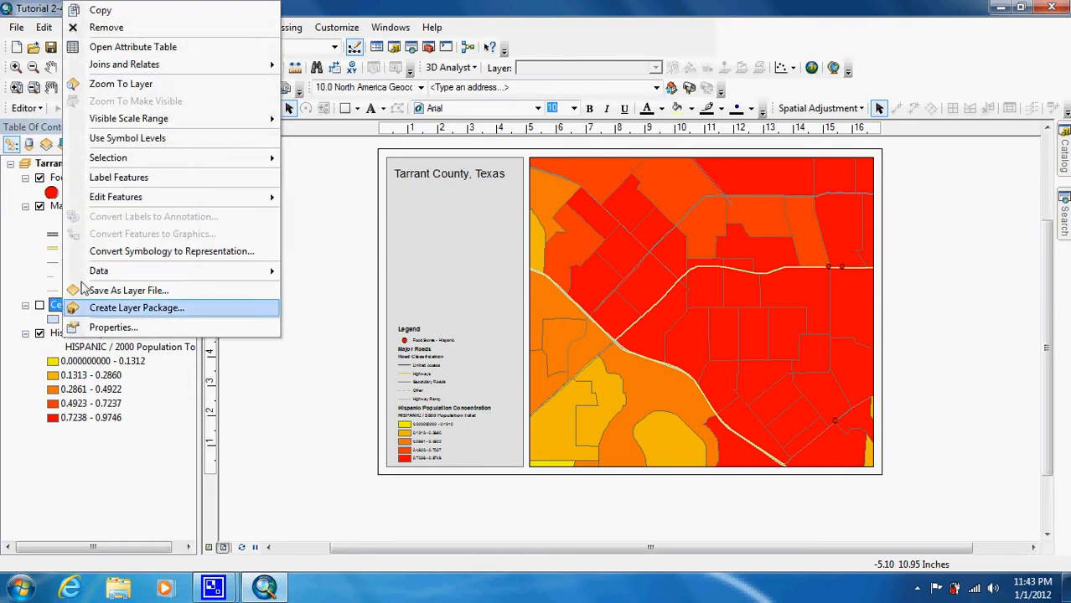
{"action": "left_click", "coordinate": [135, 47]}
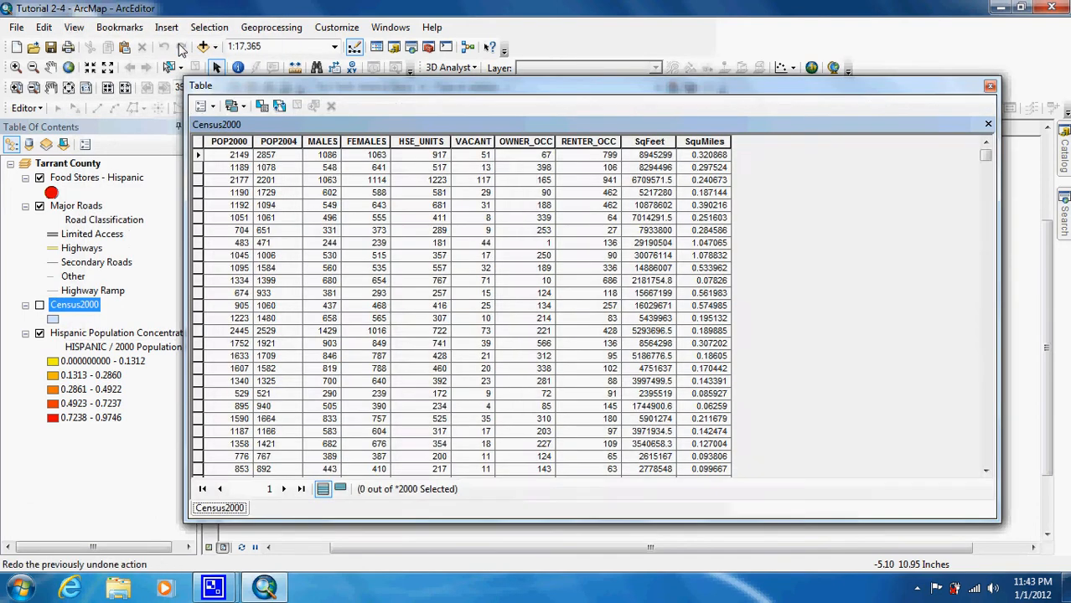
{"action": "left_click", "coordinate": [473, 141]}
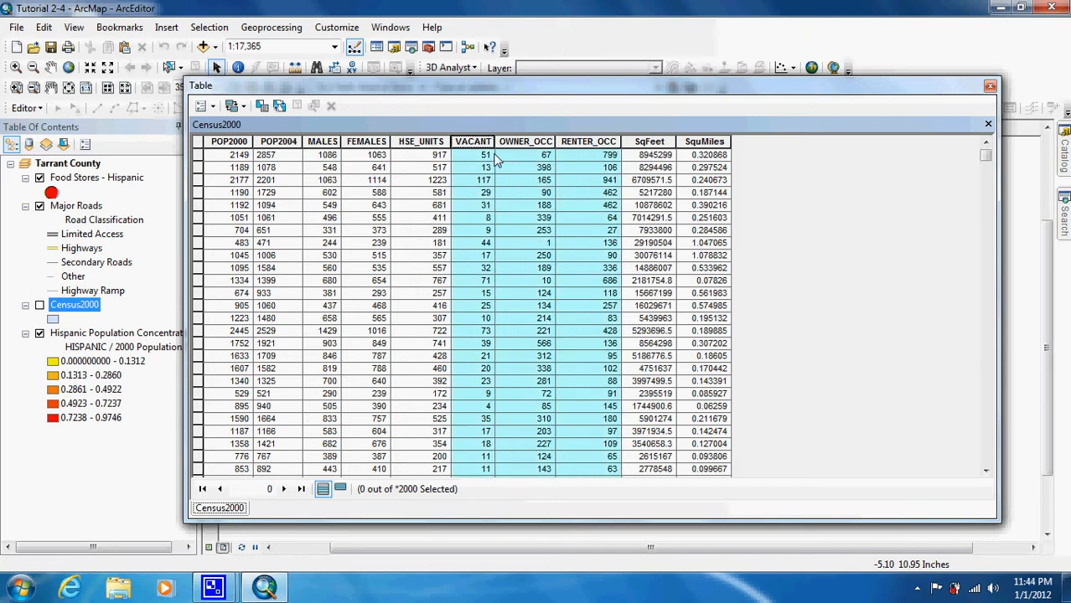
{"action": "mouse_move", "coordinate": [449, 168]}
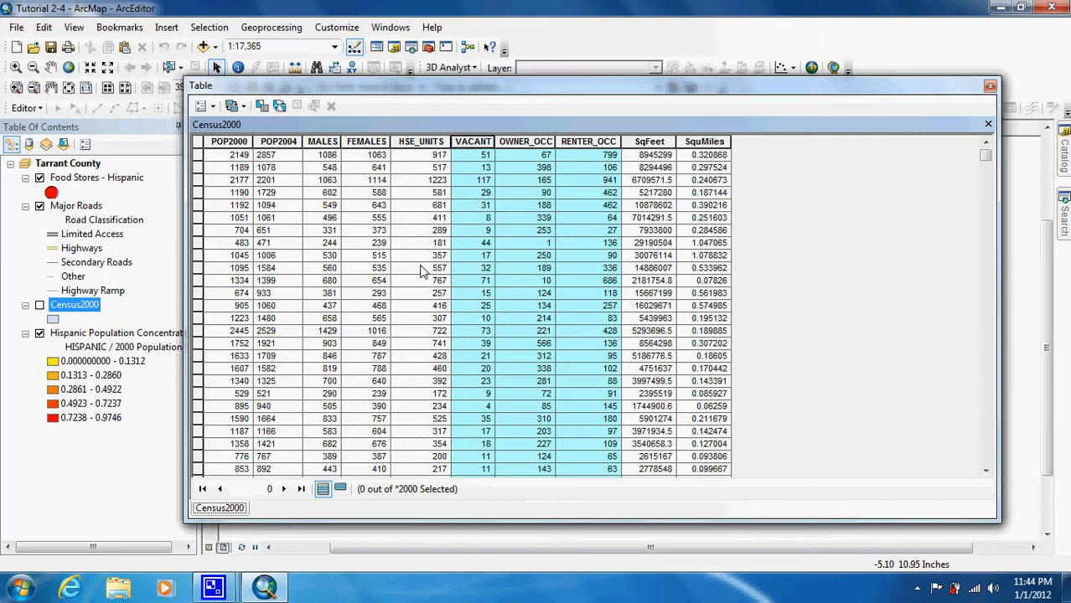
{"action": "mouse_move", "coordinate": [429, 270]}
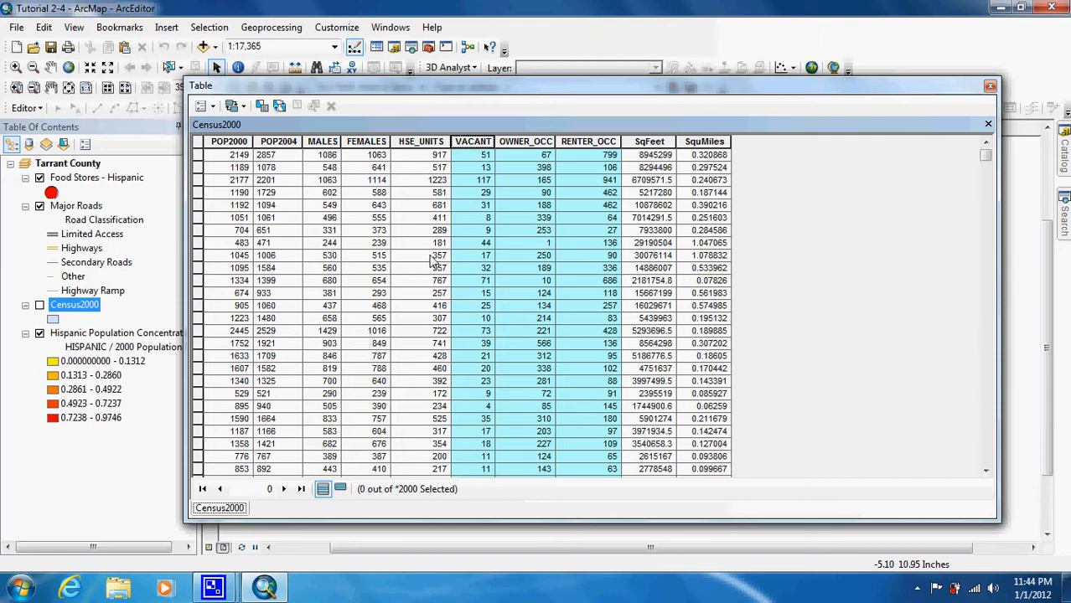
{"action": "mouse_move", "coordinate": [443, 164]}
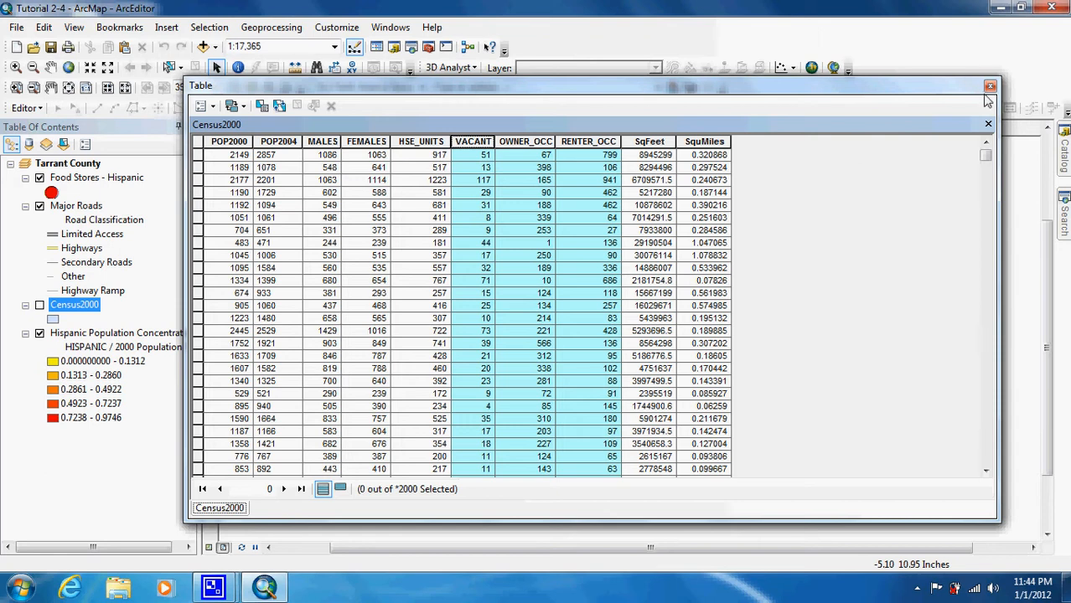
{"action": "left_click", "coordinate": [989, 87]}
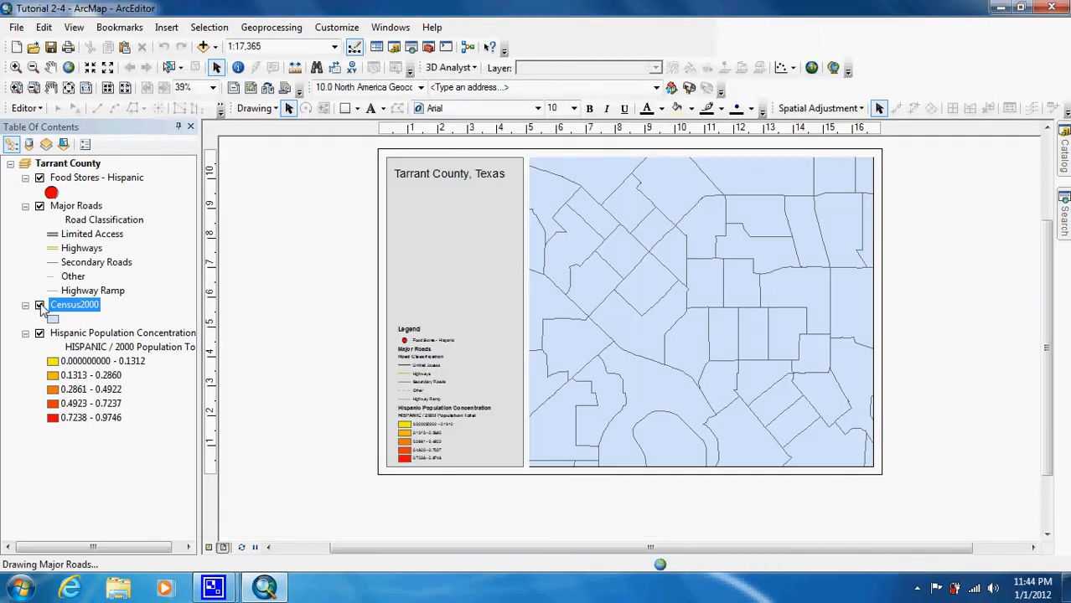
Rename the Census2000 layer to 'Housing Status' in its General properties and apply
{"action": "double_click", "coordinate": [75, 305]}
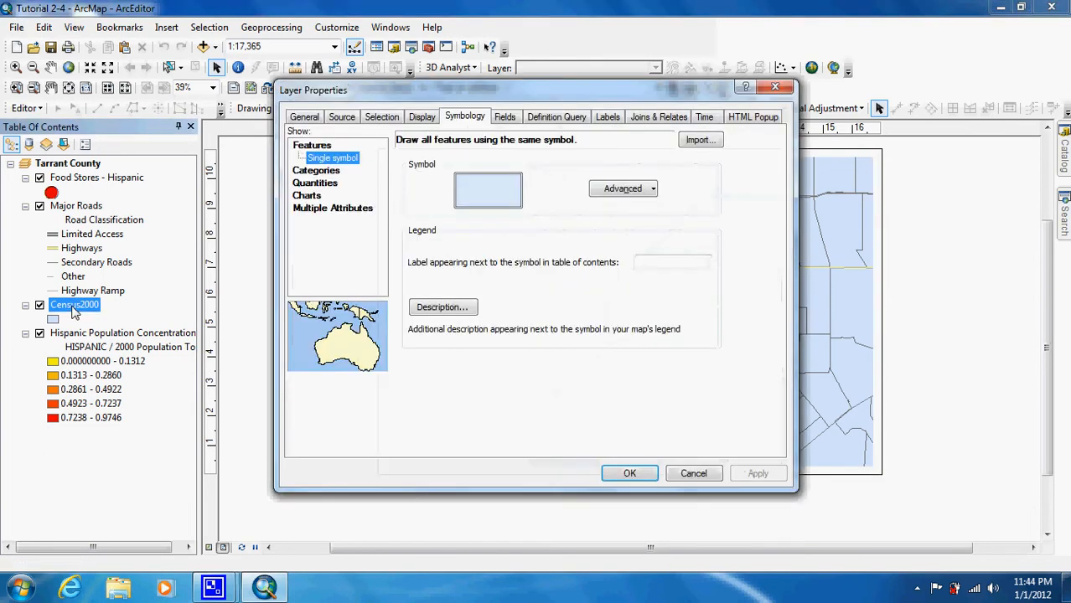
{"action": "left_click", "coordinate": [305, 117]}
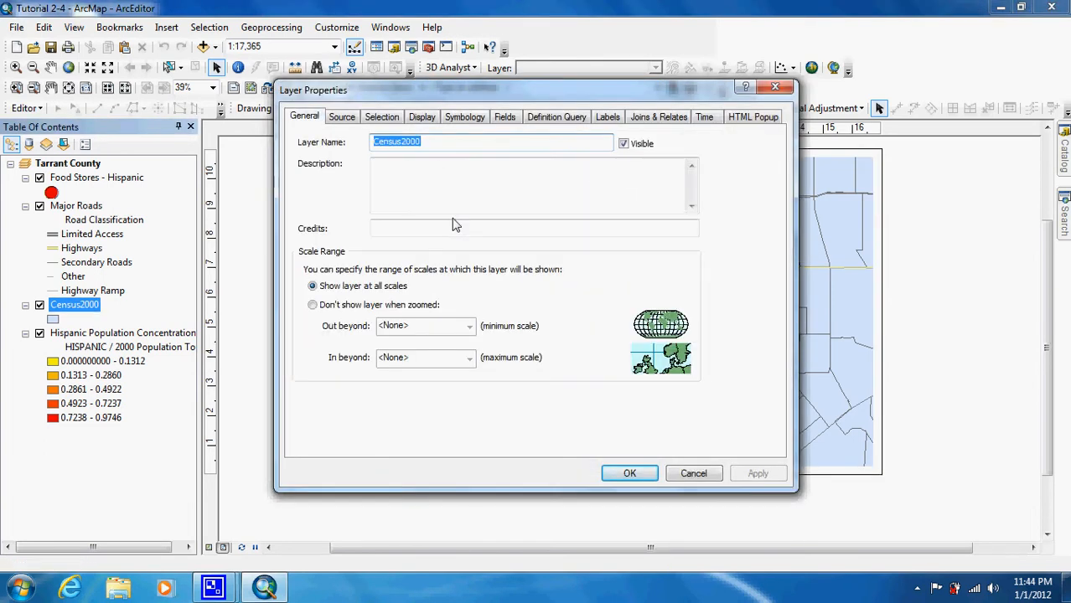
{"action": "type", "text": "Housing"}
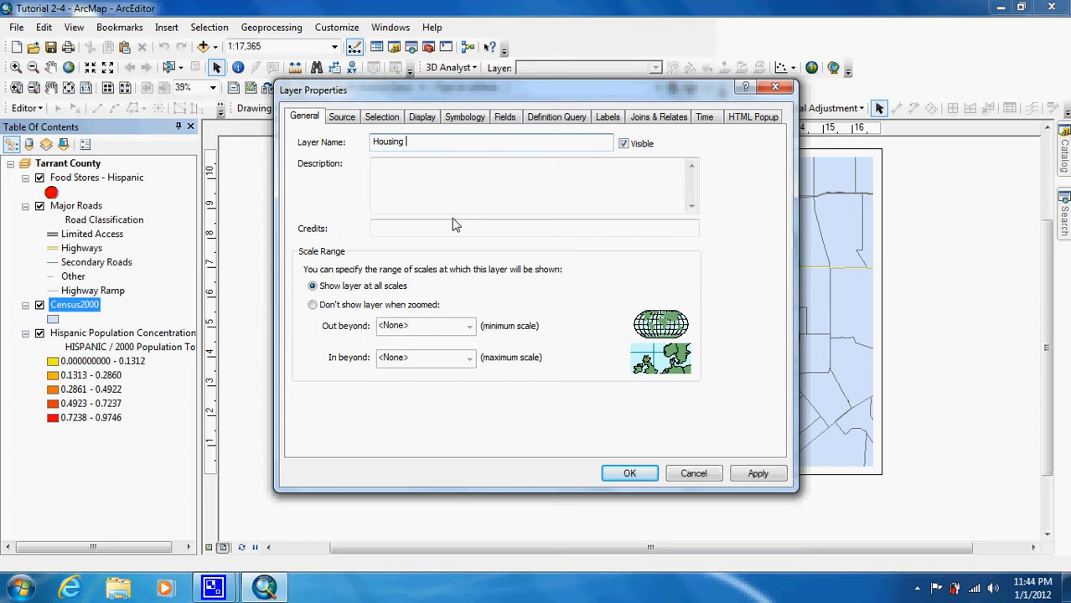
{"action": "type", "text": "Status"}
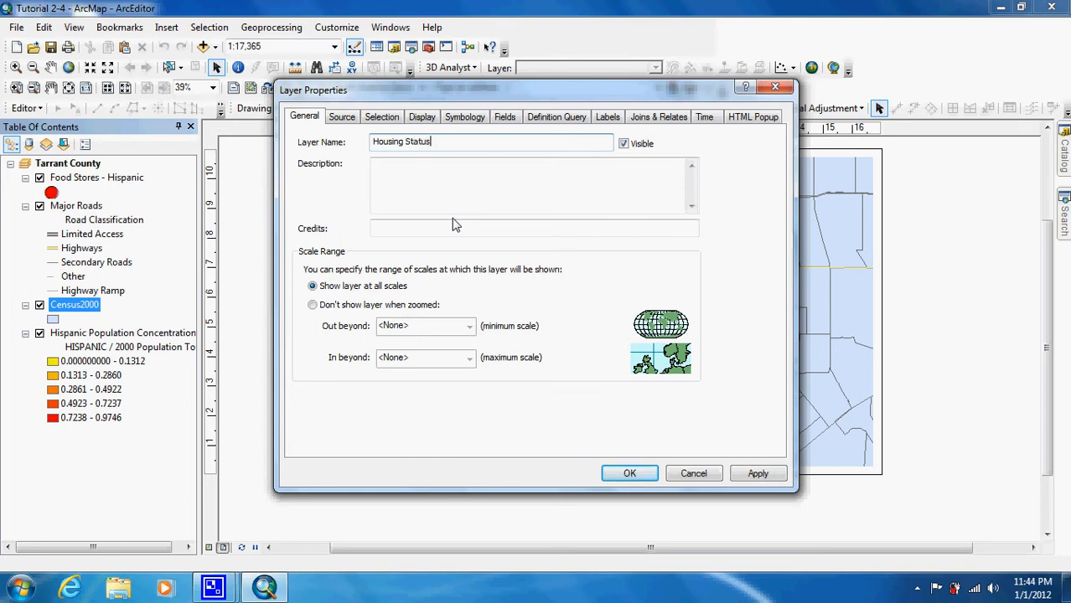
{"action": "left_click", "coordinate": [464, 117]}
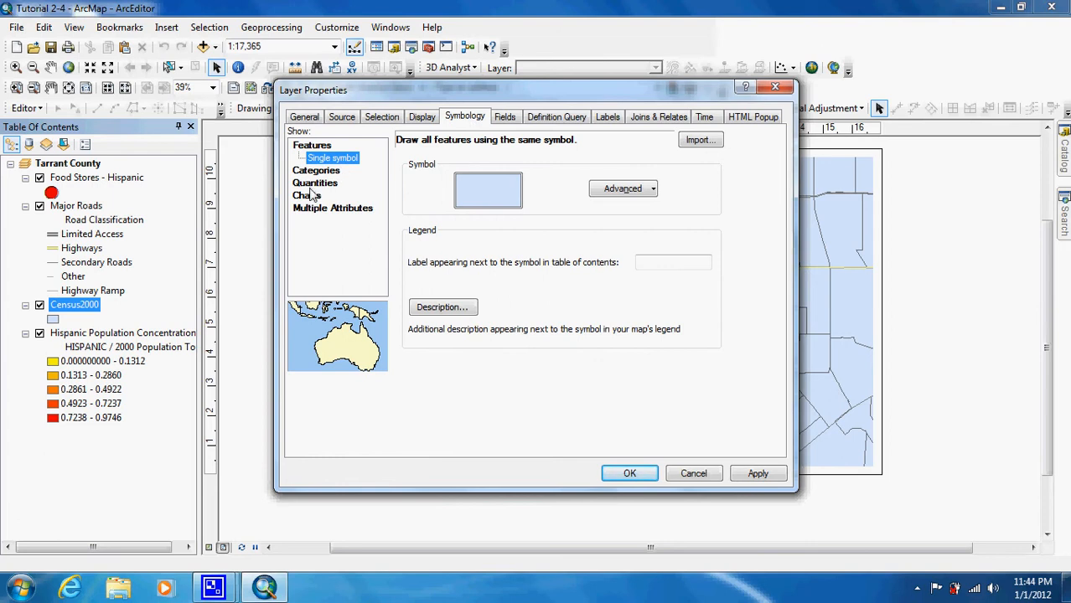
Set pie chart symbology using the VACANT, OWNER_OCC and RENTER_OCC fields
{"action": "left_click", "coordinate": [307, 183]}
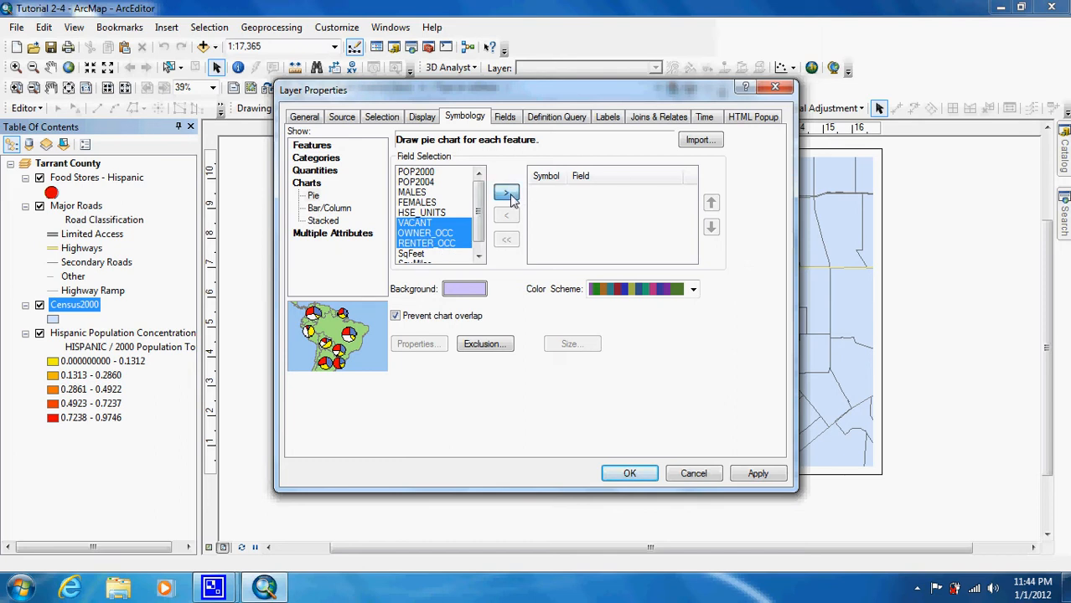
{"action": "left_click", "coordinate": [506, 193]}
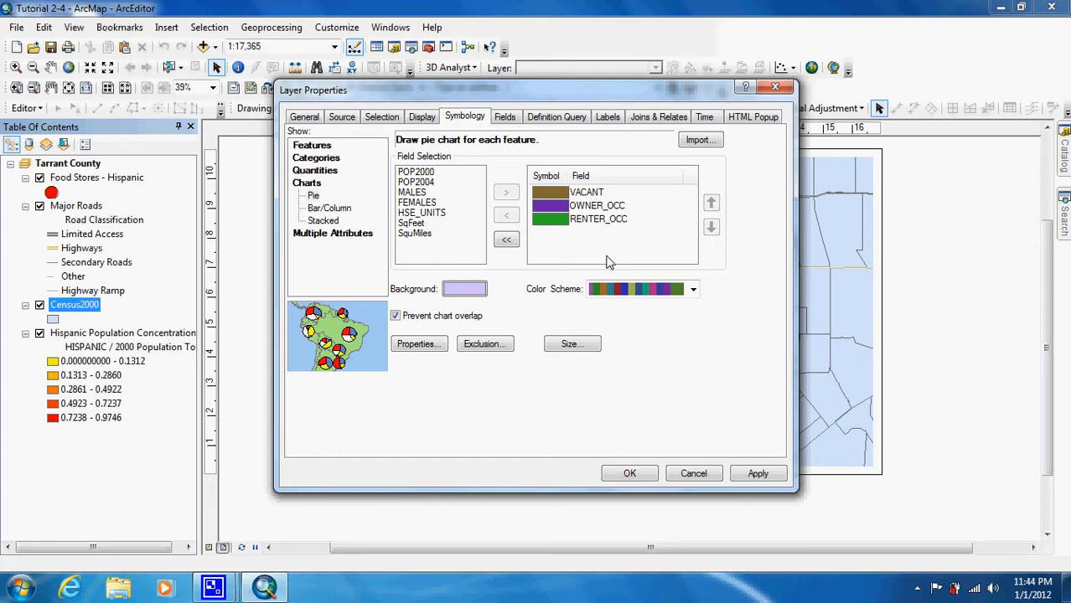
{"action": "mouse_move", "coordinate": [67, 407]}
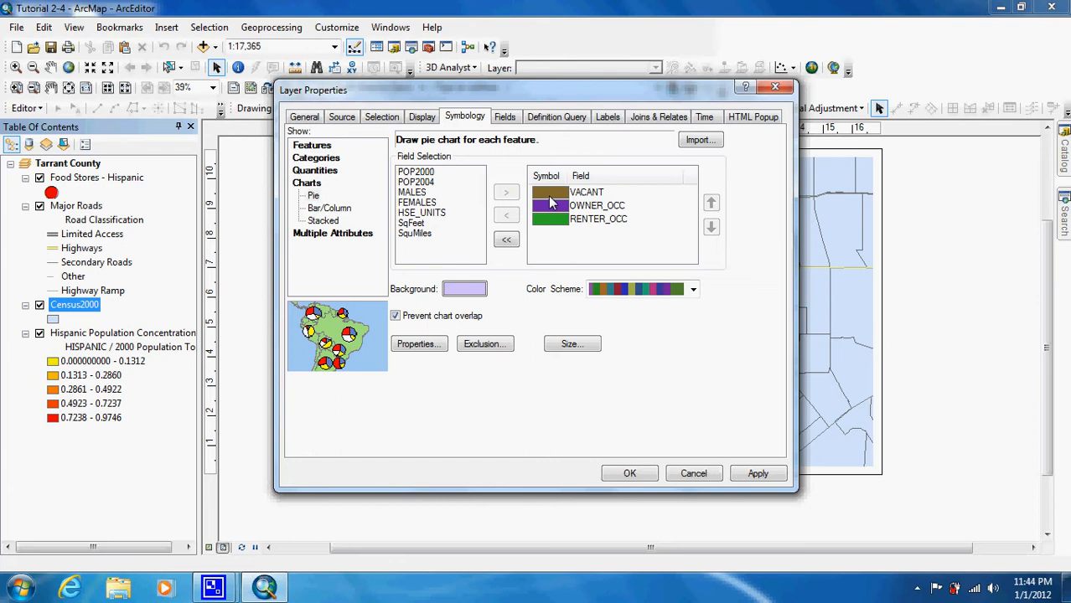
{"action": "mouse_move", "coordinate": [551, 197]}
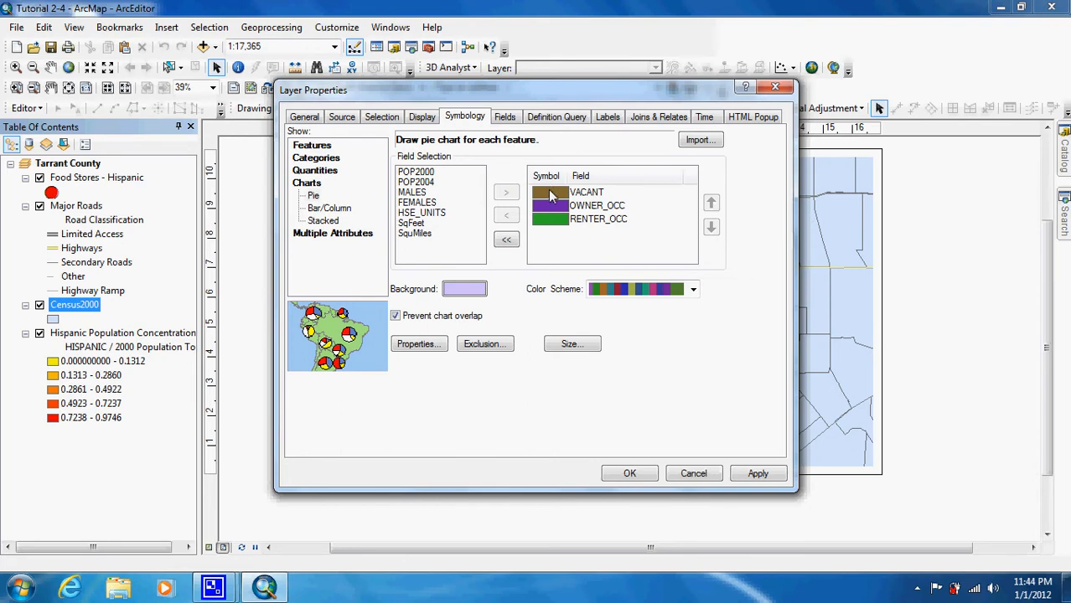
Colour VACANT blue, OWNER_OCC green and RENTER_OCC purple, then apply the pie charts
{"action": "left_click", "coordinate": [550, 191]}
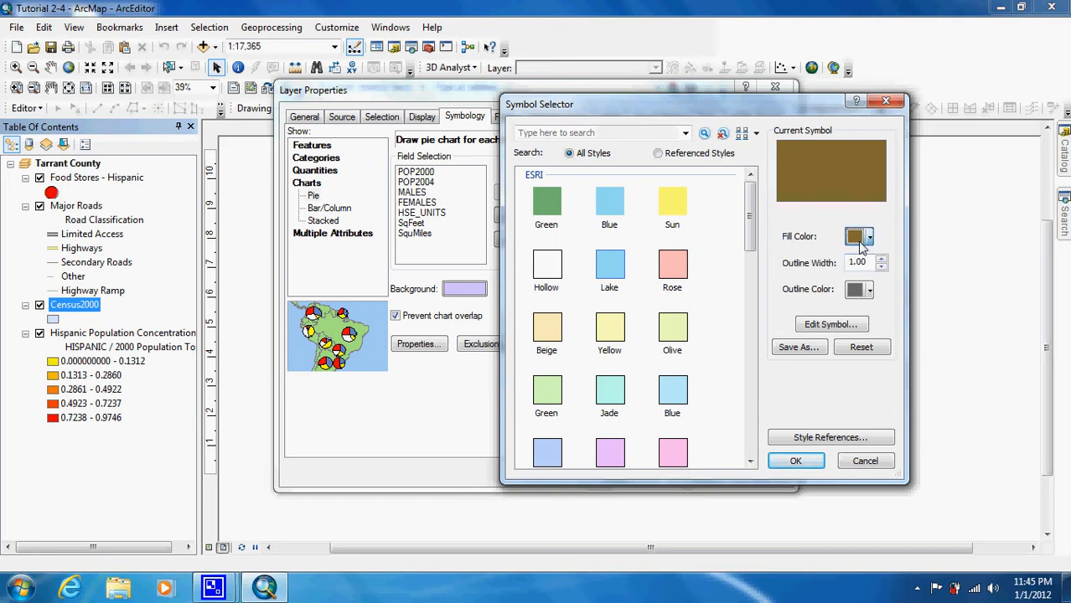
{"action": "left_click", "coordinate": [869, 234]}
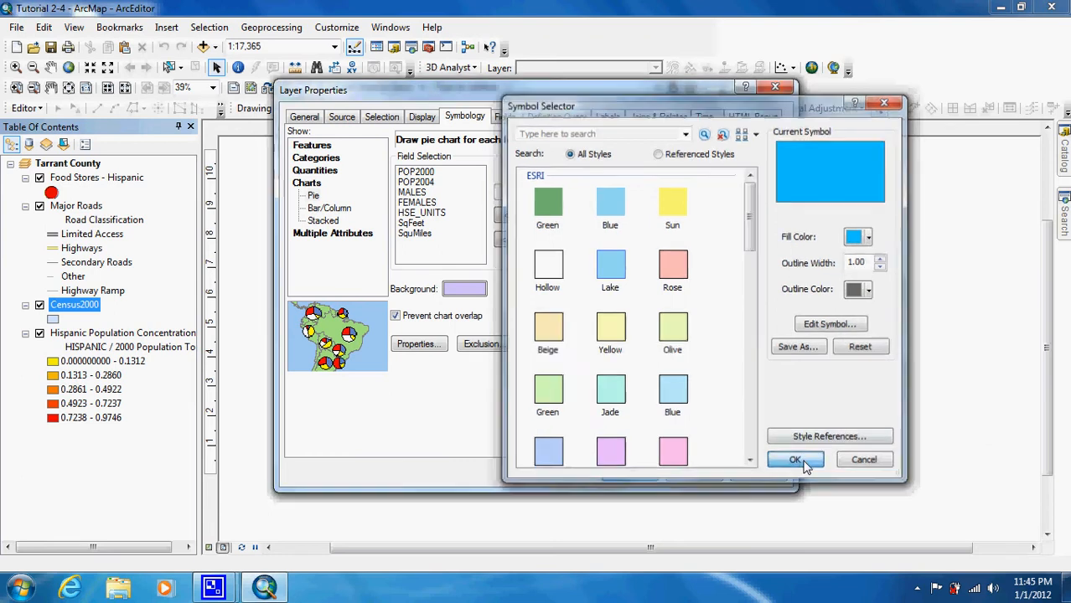
{"action": "left_click", "coordinate": [794, 459]}
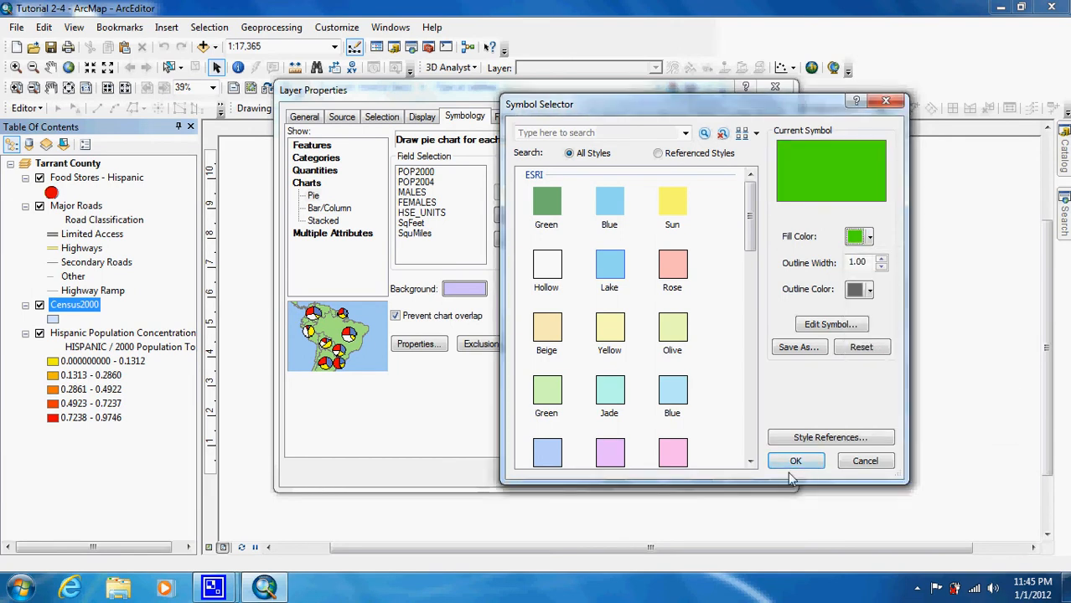
{"action": "left_click", "coordinate": [795, 461]}
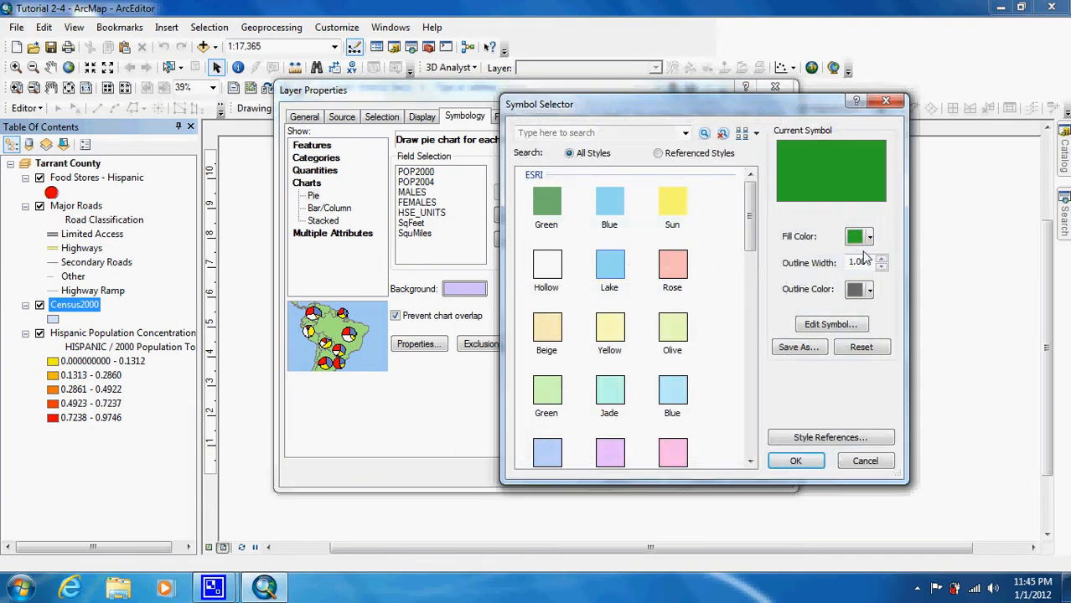
{"action": "left_click", "coordinate": [868, 237]}
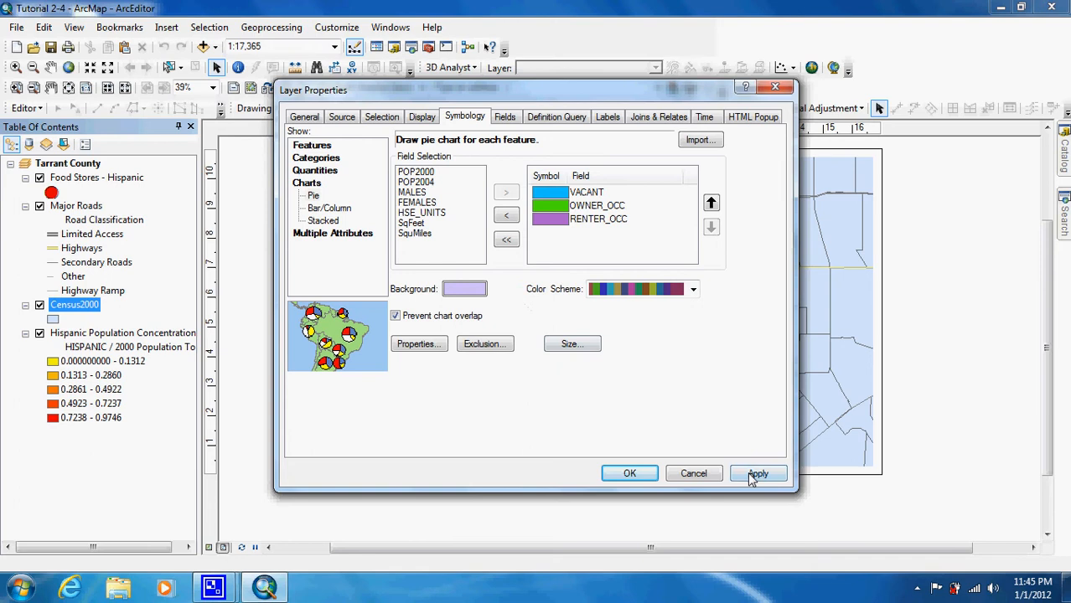
{"action": "left_click", "coordinate": [757, 472]}
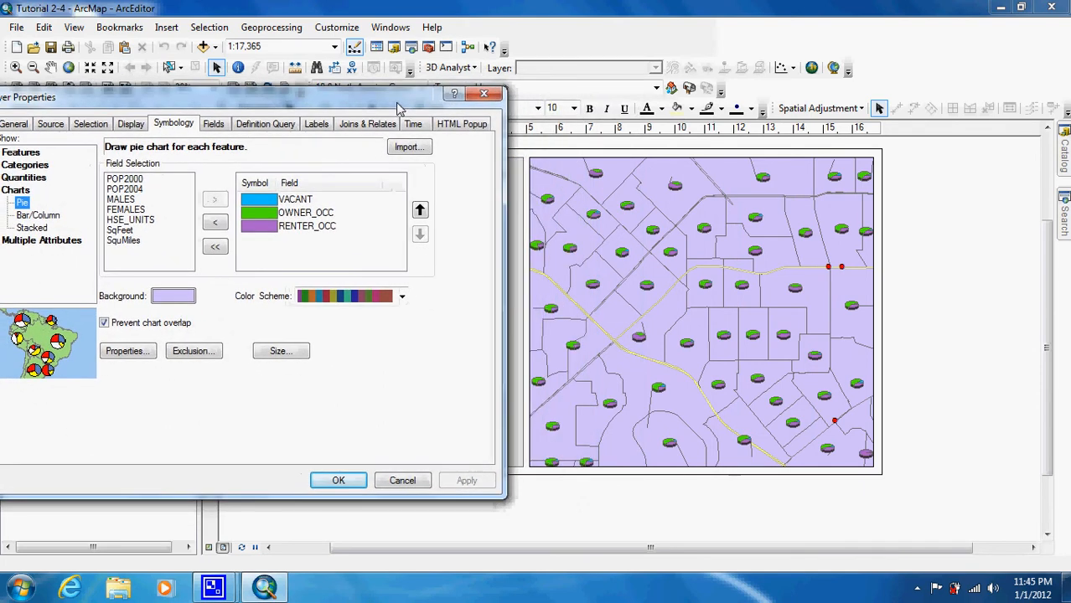
{"action": "mouse_move", "coordinate": [758, 294]}
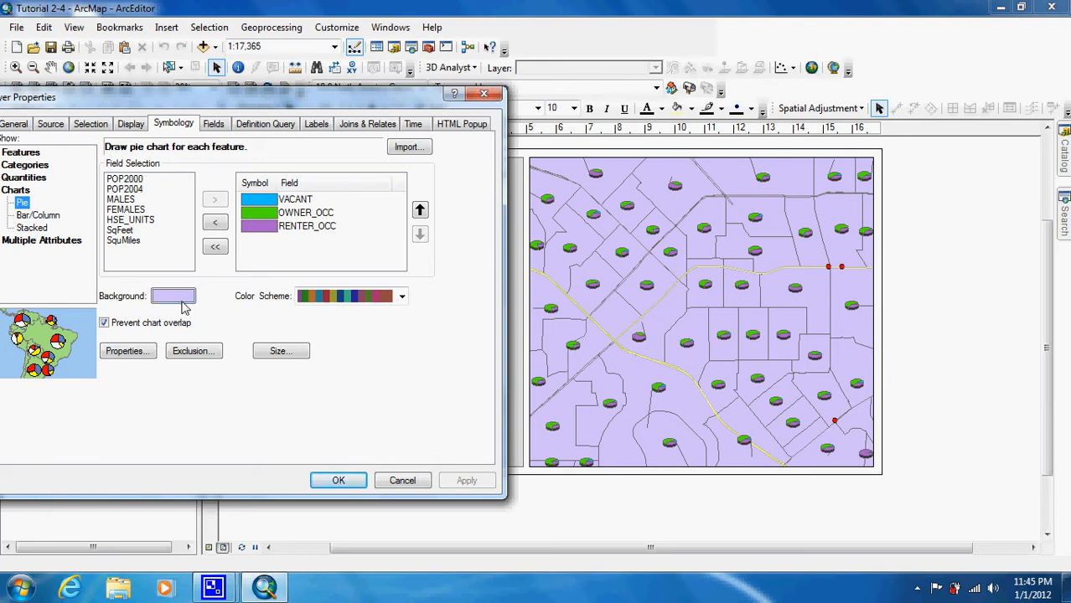
Give the pie charts a hollow background and apply so the population shading shows through
{"action": "left_click", "coordinate": [172, 296]}
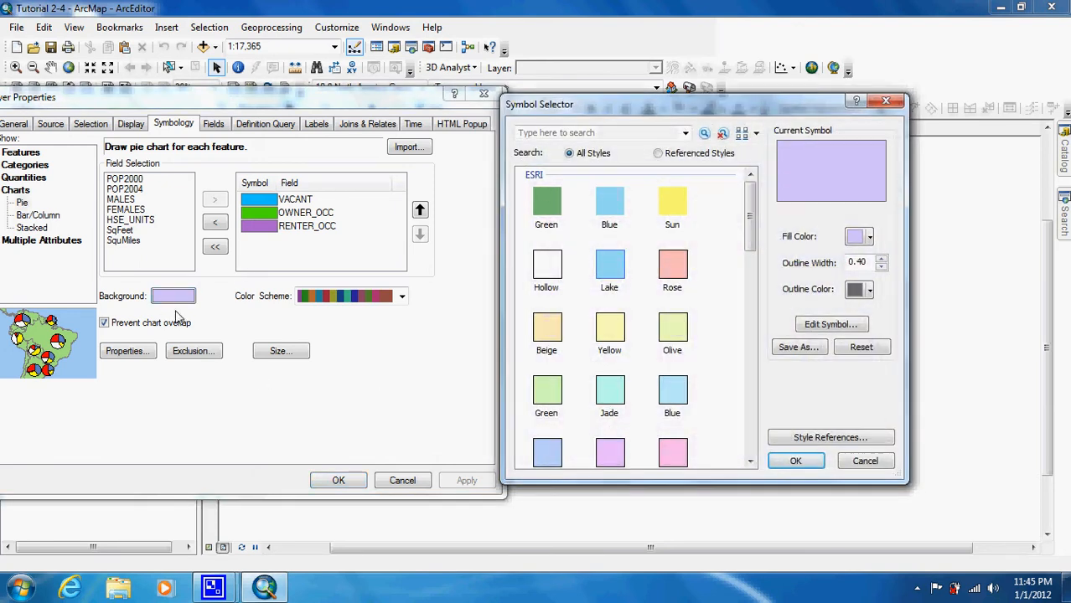
{"action": "left_click", "coordinate": [547, 264]}
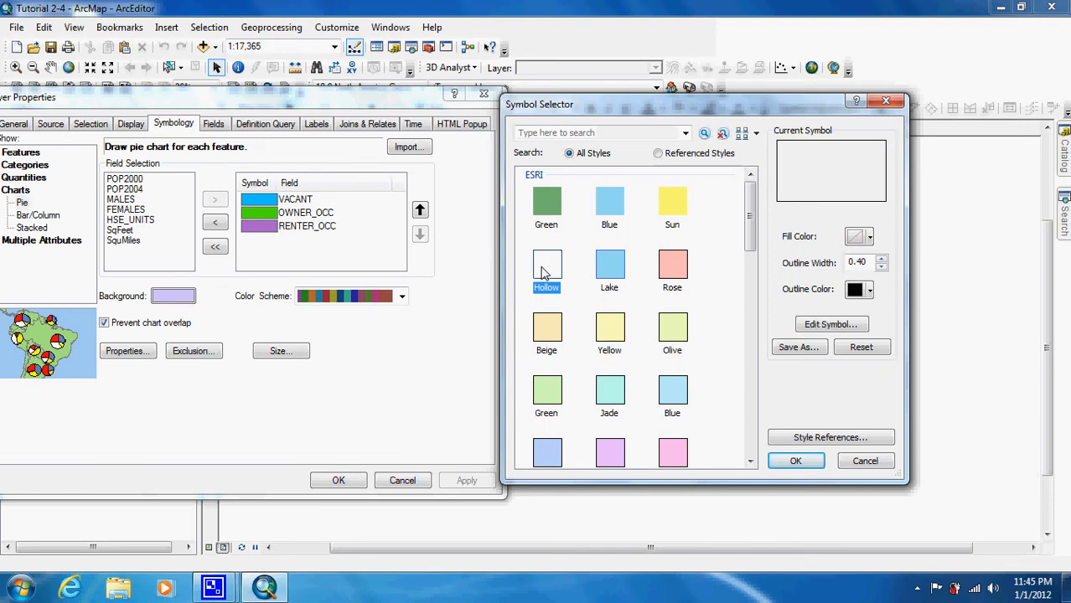
{"action": "left_click", "coordinate": [795, 461]}
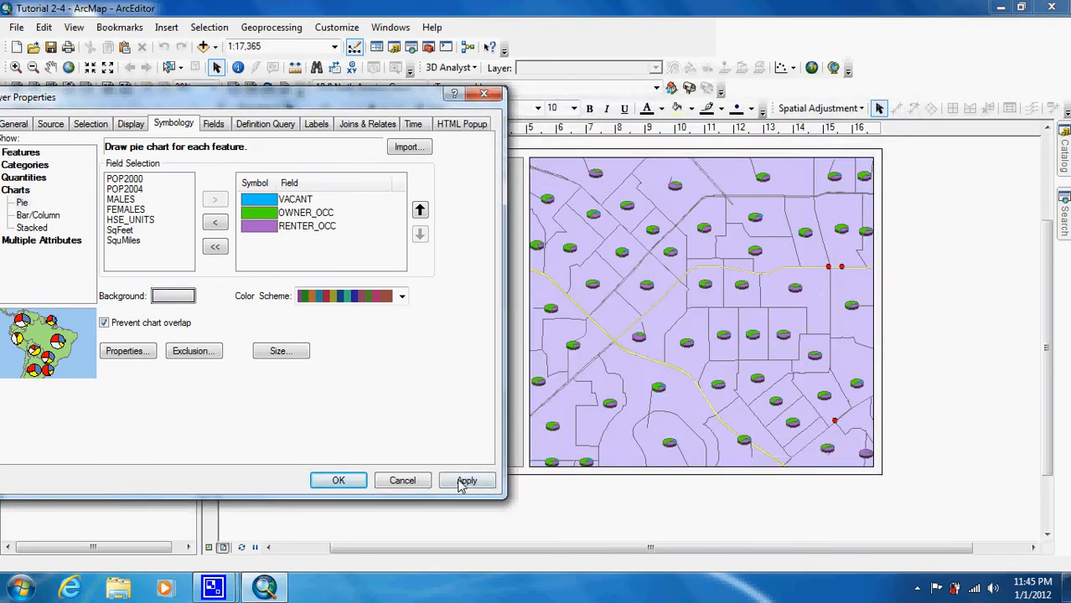
{"action": "left_click", "coordinate": [466, 479]}
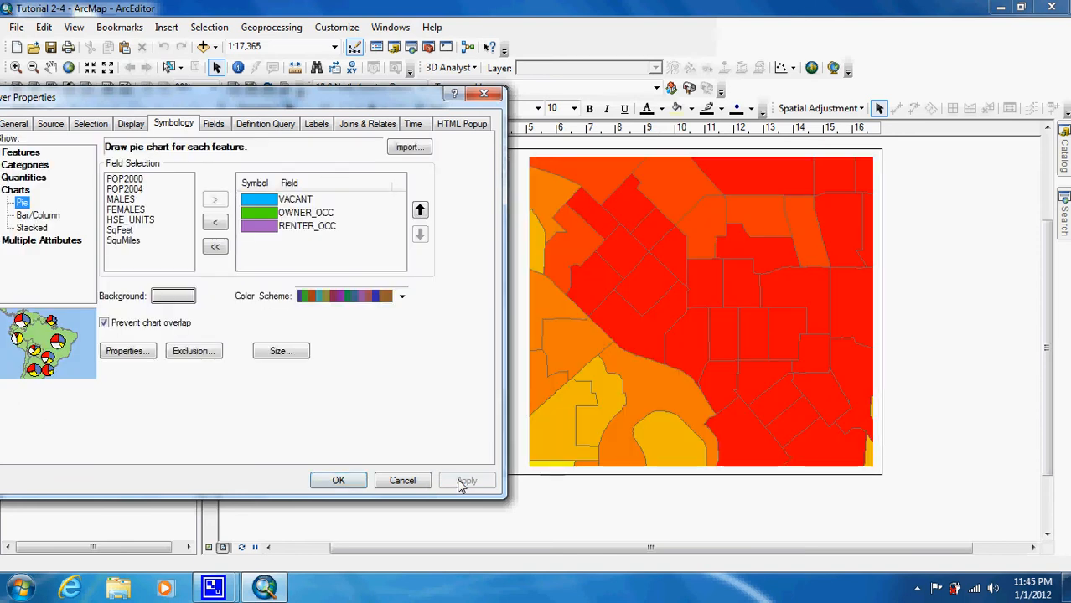
{"action": "left_click", "coordinate": [466, 479]}
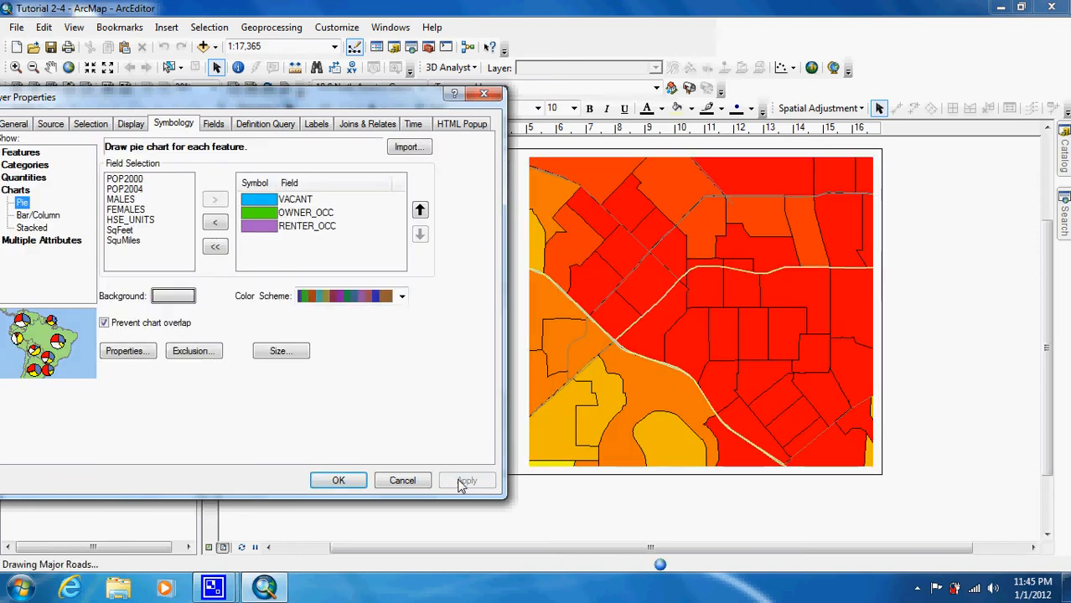
{"action": "left_click", "coordinate": [466, 479]}
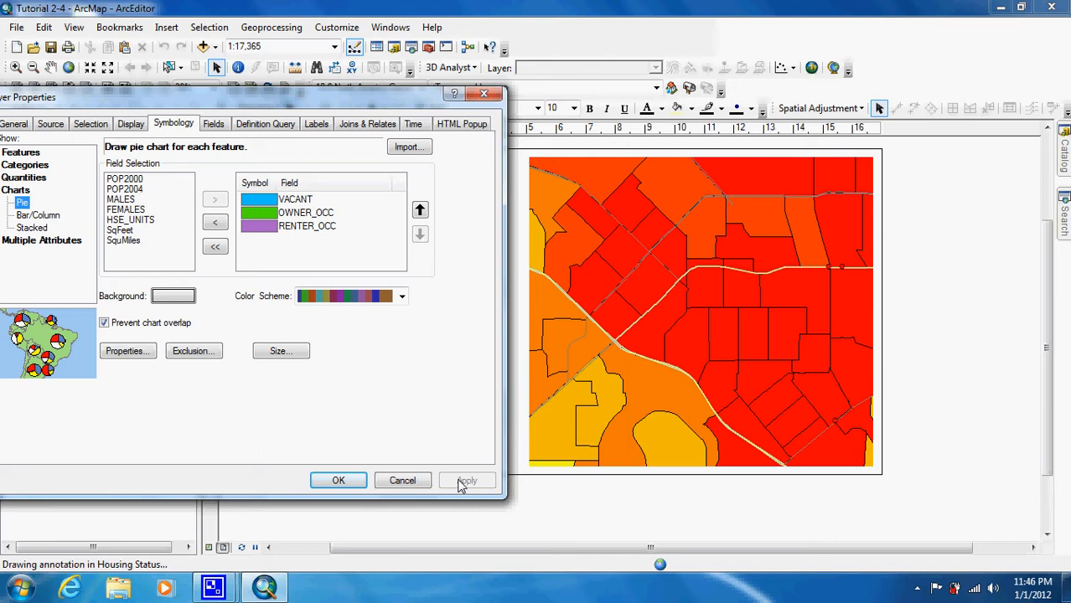
{"action": "left_click", "coordinate": [466, 480]}
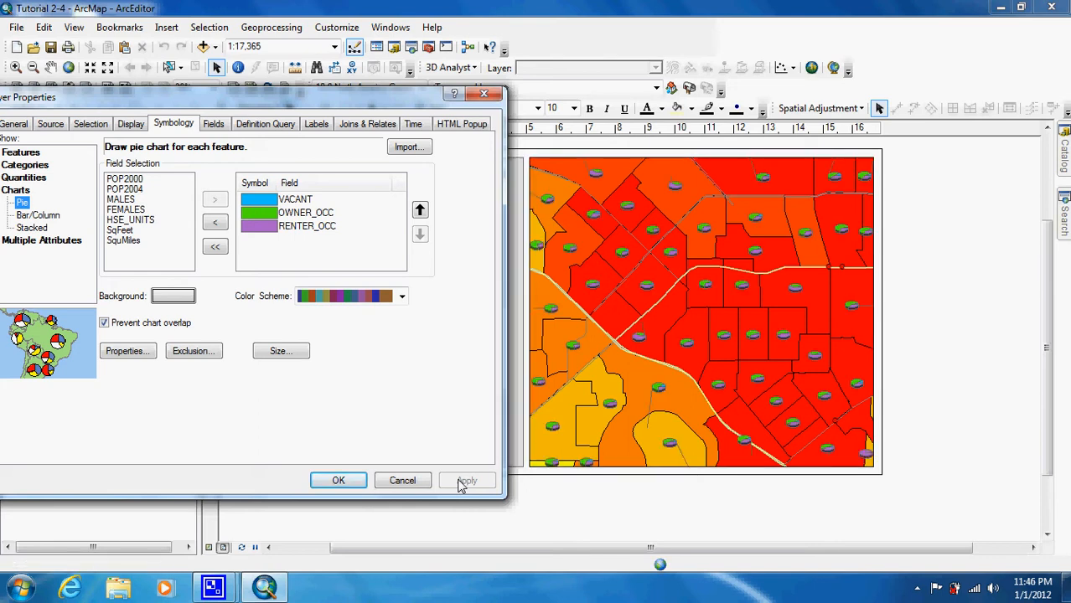
{"action": "left_click", "coordinate": [466, 479]}
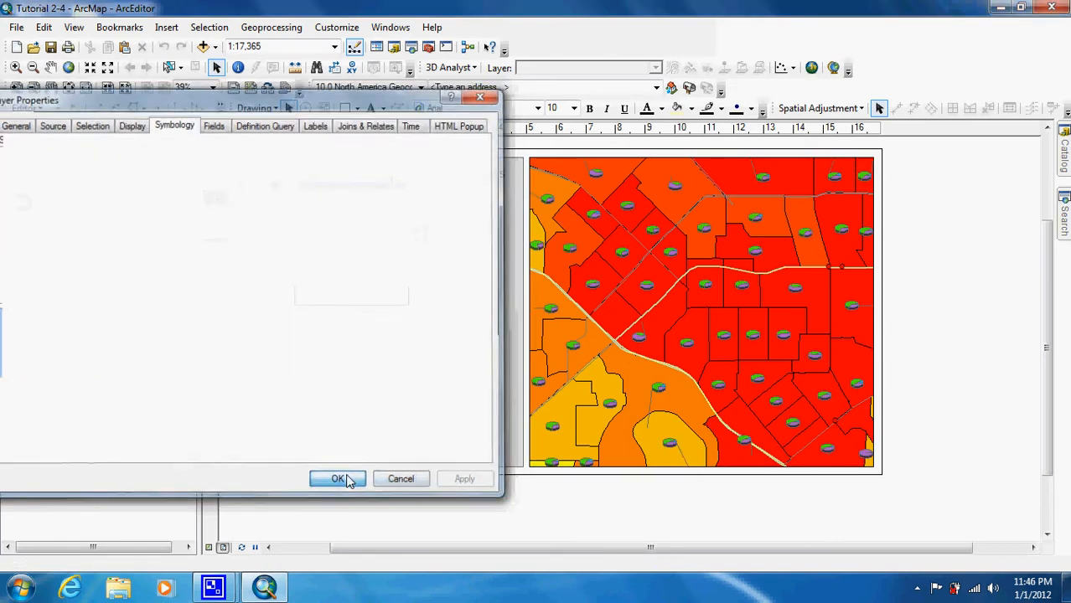
Close Layer Properties with OK and review the pie charts on the layout
{"action": "left_click", "coordinate": [338, 480]}
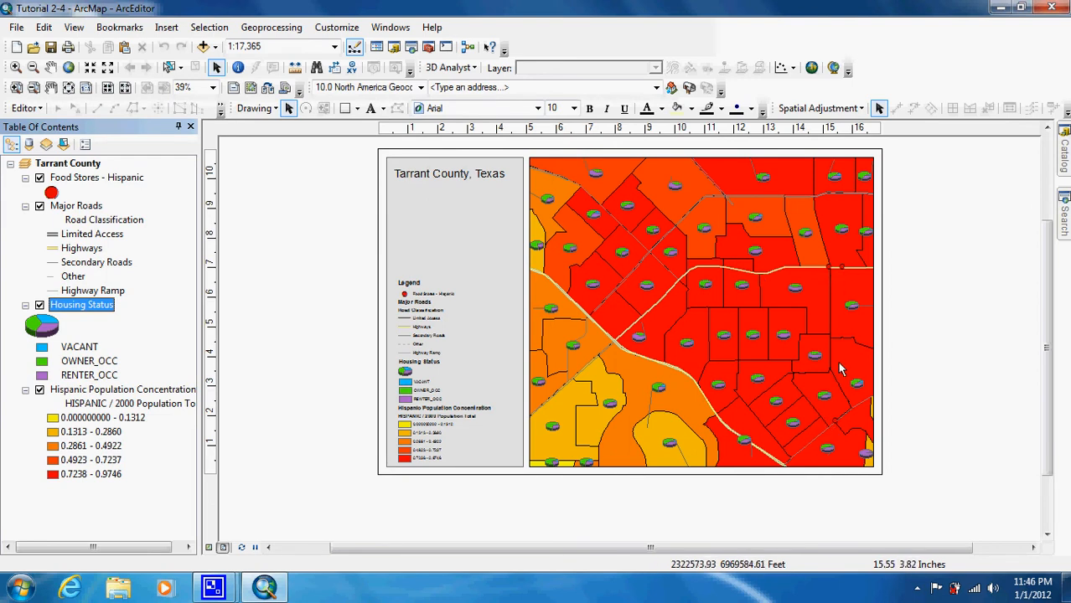
{"action": "mouse_move", "coordinate": [835, 328]}
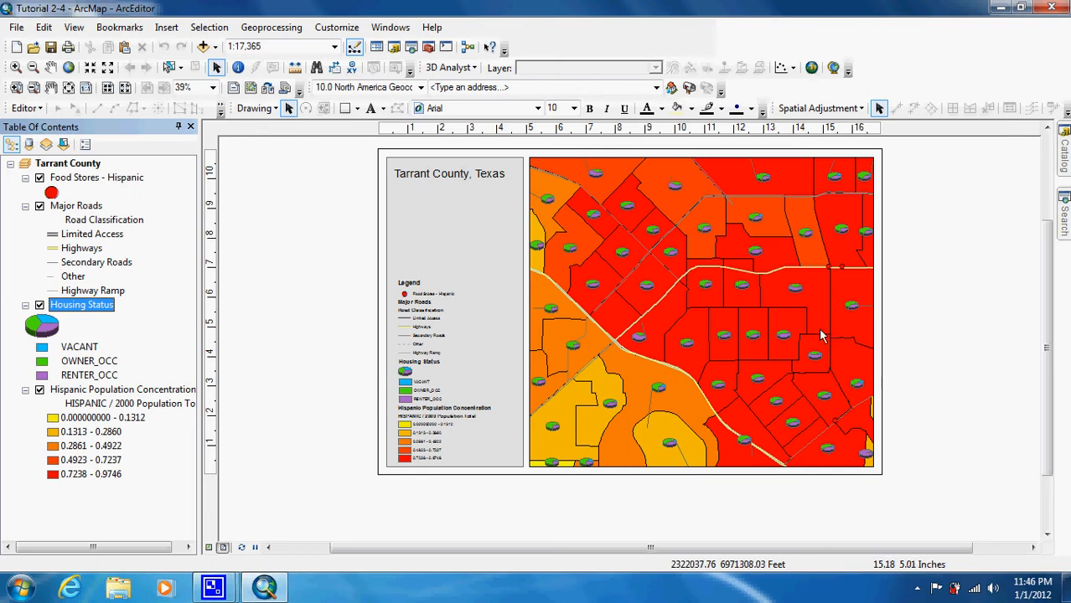
{"action": "mouse_move", "coordinate": [788, 329]}
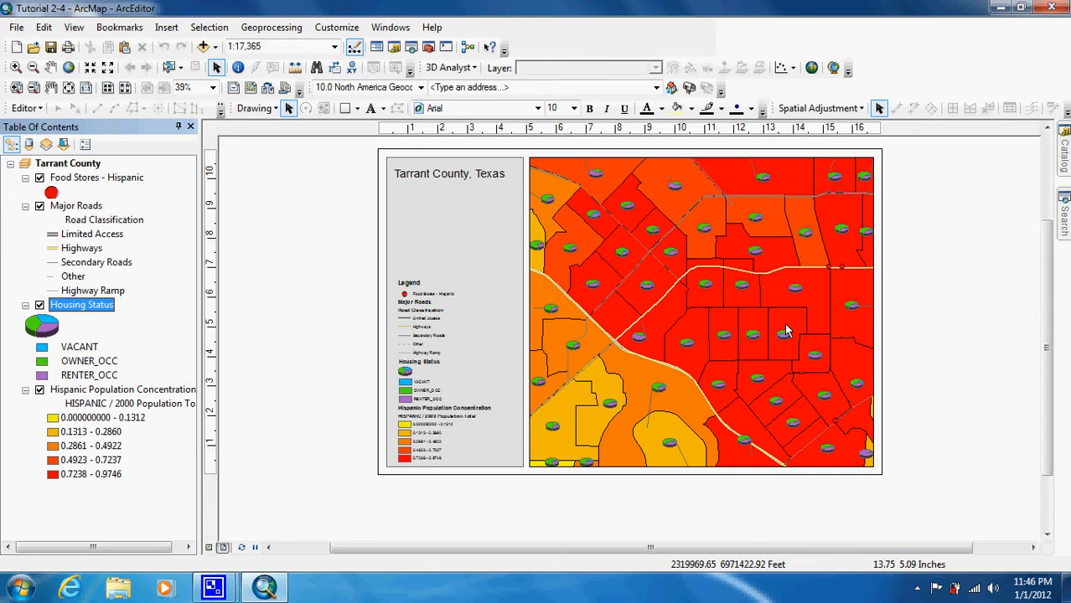
{"action": "mouse_move", "coordinate": [789, 332]}
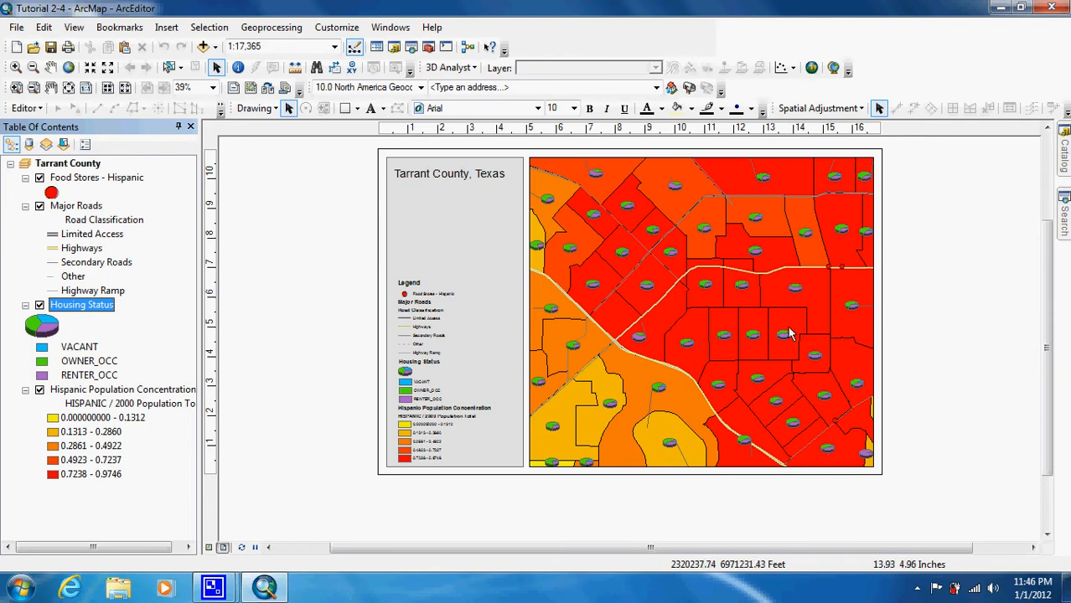
{"action": "mouse_move", "coordinate": [788, 344]}
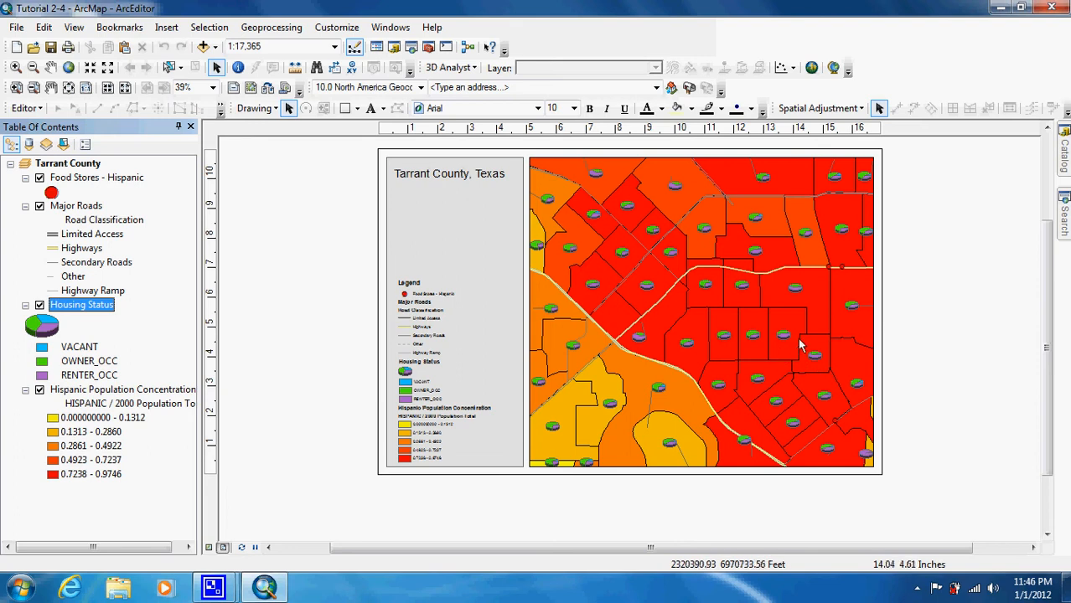
{"action": "mouse_move", "coordinate": [788, 369]}
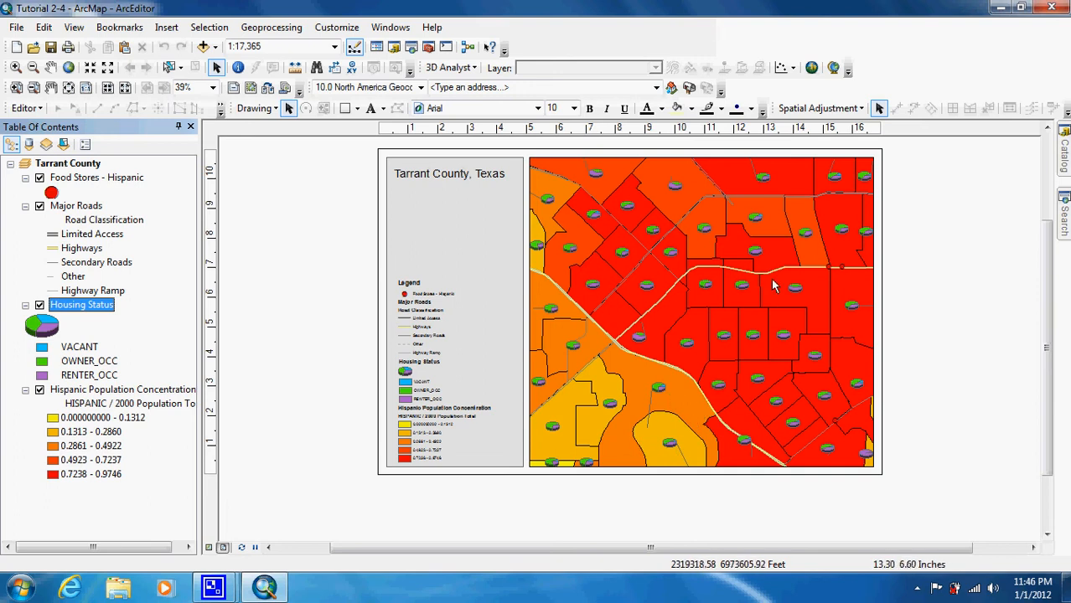
{"action": "mouse_move", "coordinate": [650, 411]}
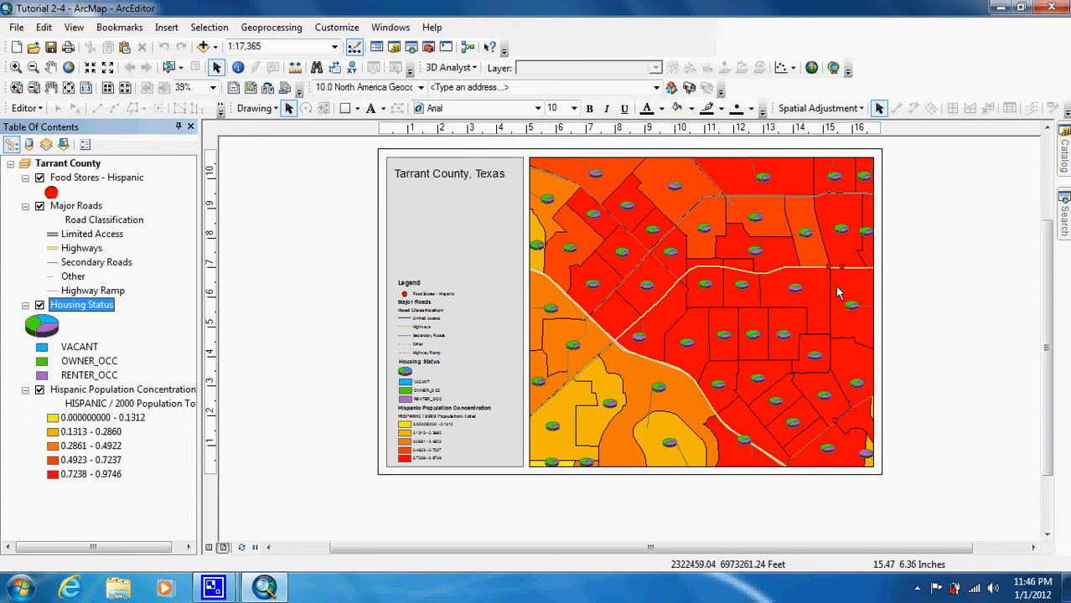
{"action": "mouse_move", "coordinate": [845, 278]}
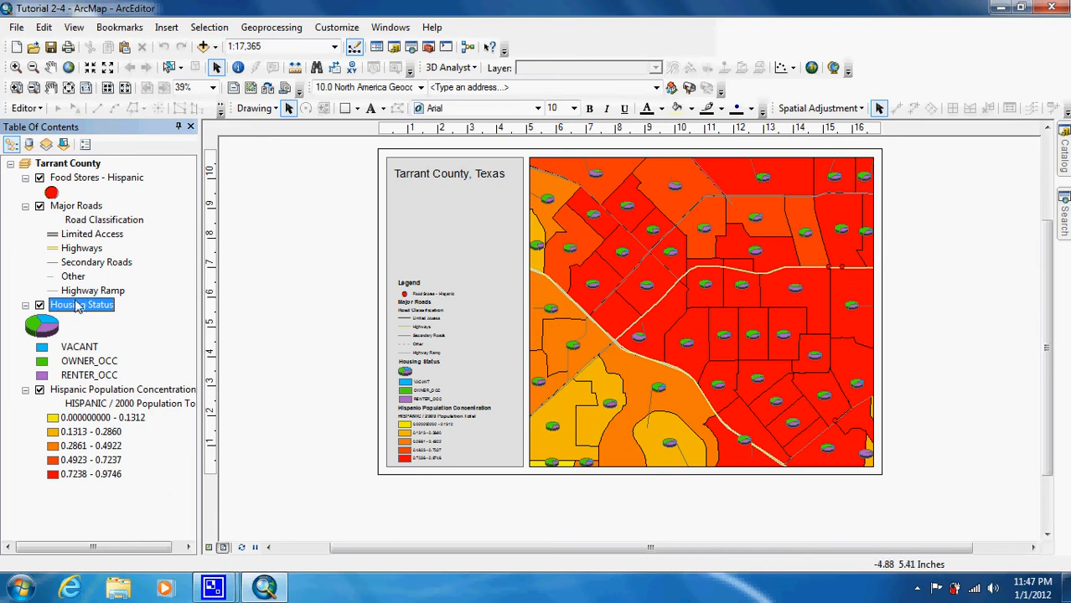
Switch Housing Status symbology to bar/column charts and apply them to the map
{"action": "double_click", "coordinate": [80, 305]}
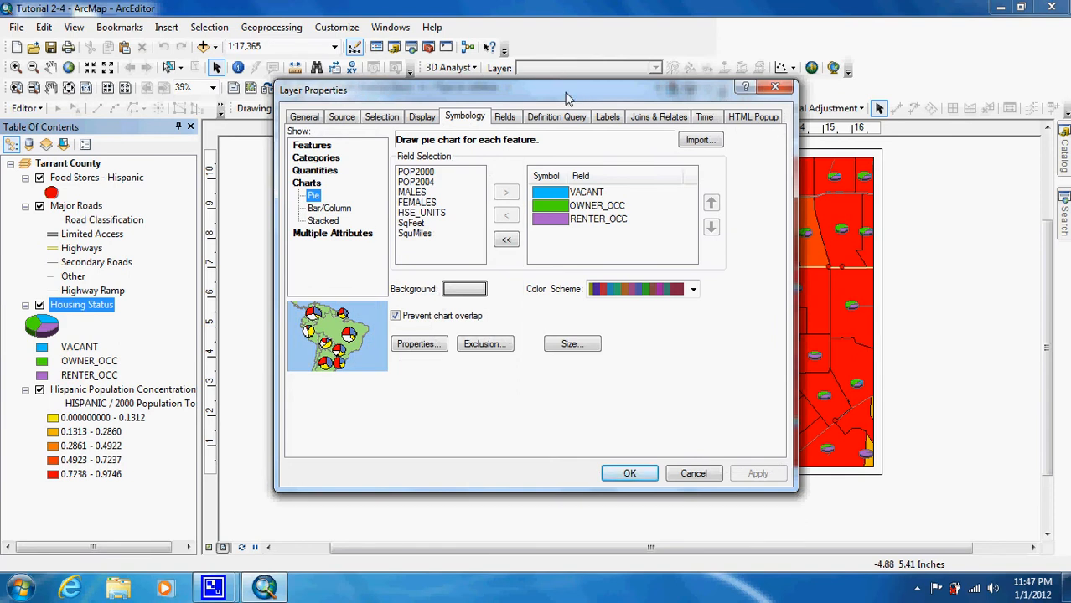
{"action": "left_click_drag", "start_coordinate": [566, 91], "coordinate": [298, 67]}
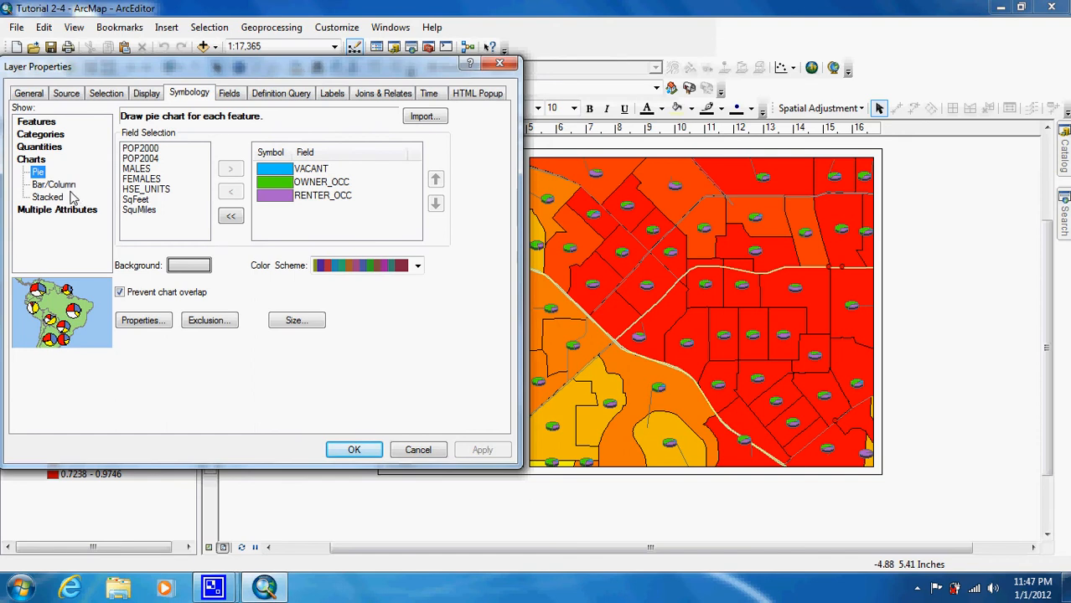
{"action": "left_click", "coordinate": [54, 185]}
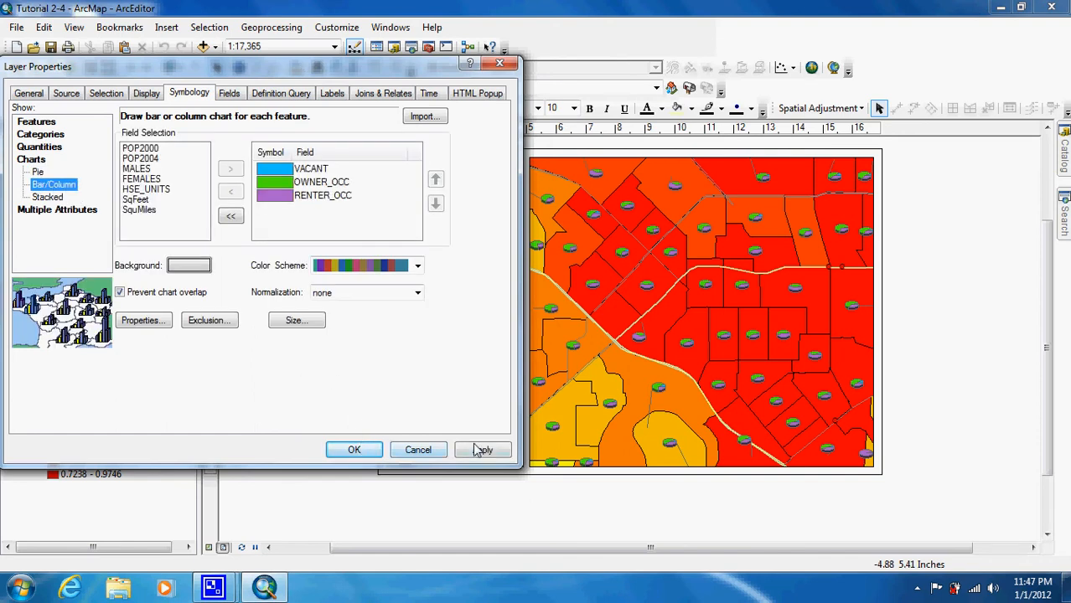
{"action": "left_click", "coordinate": [483, 449]}
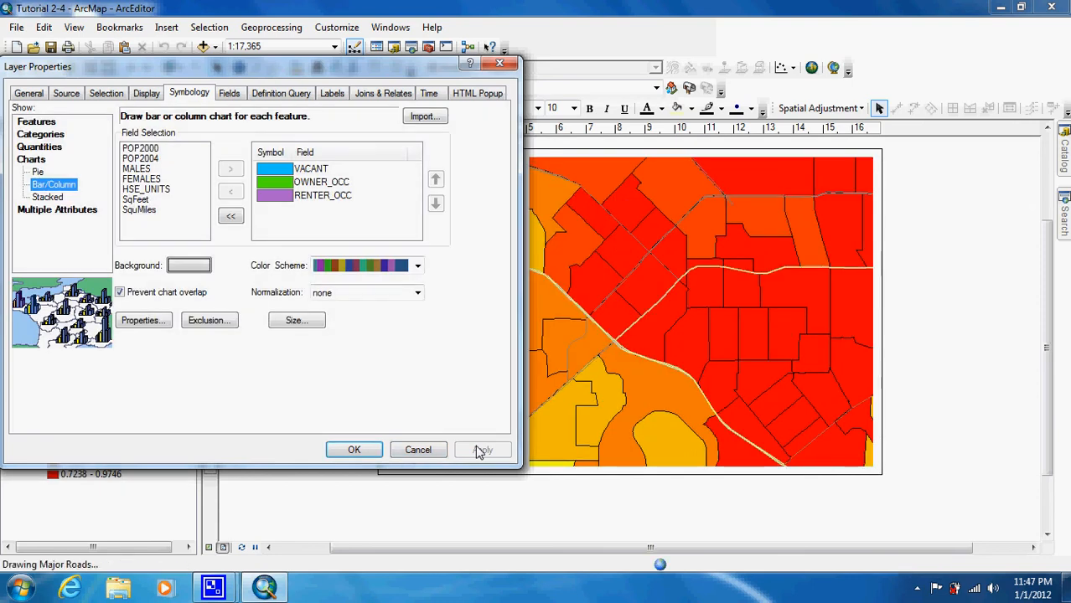
{"action": "left_click", "coordinate": [483, 449]}
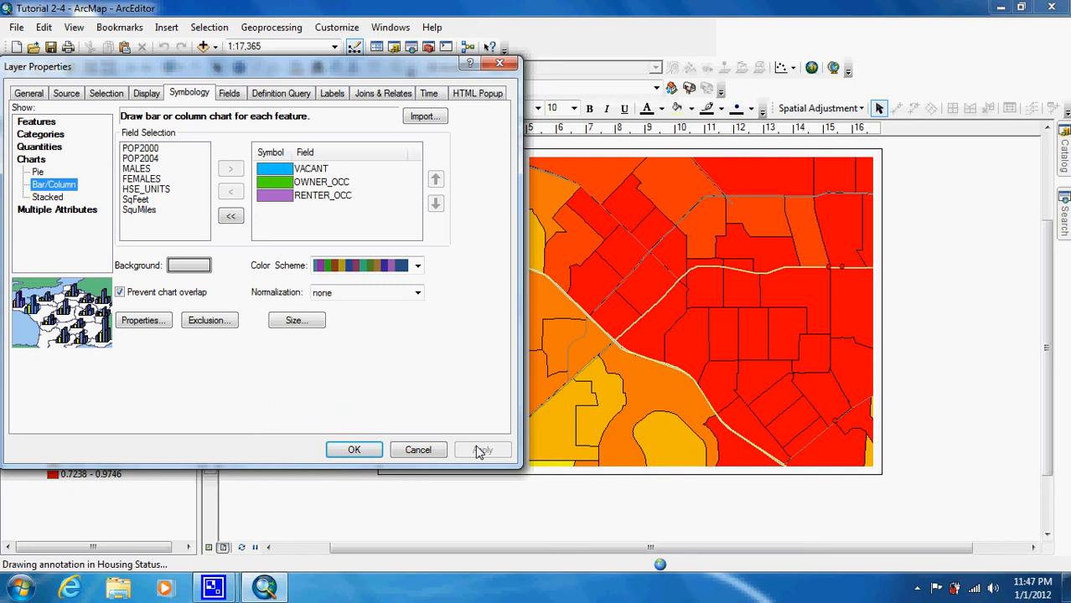
{"action": "left_click", "coordinate": [483, 449]}
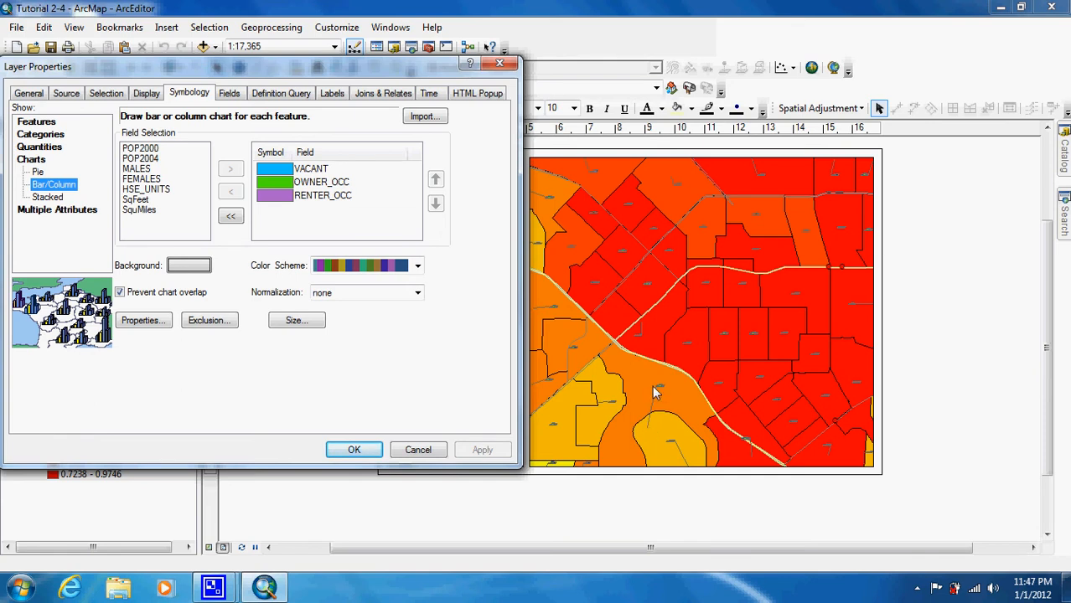
{"action": "mouse_move", "coordinate": [662, 426]}
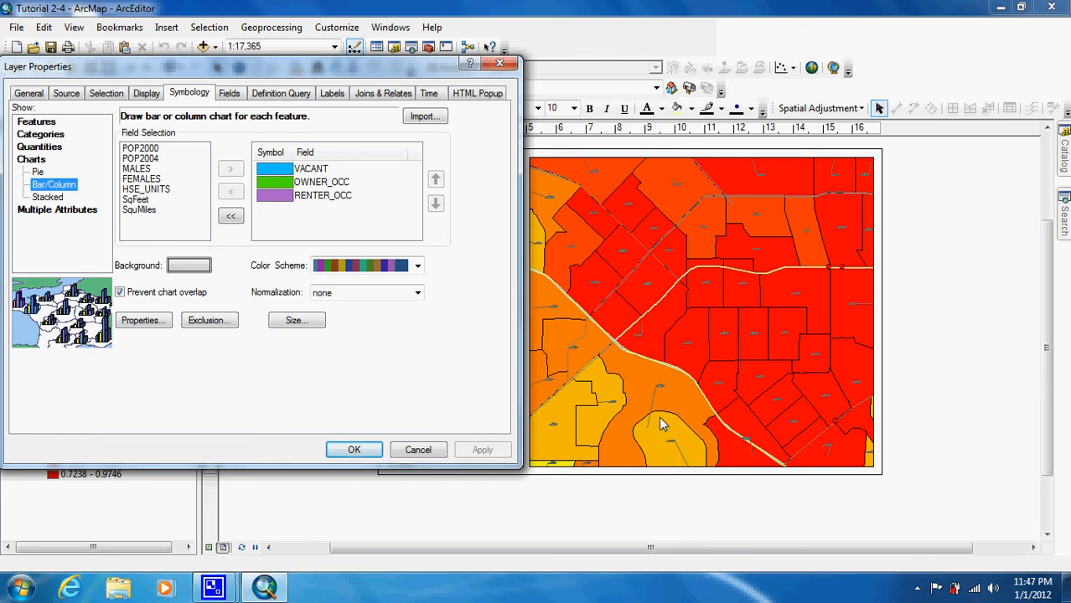
{"action": "mouse_move", "coordinate": [658, 399]}
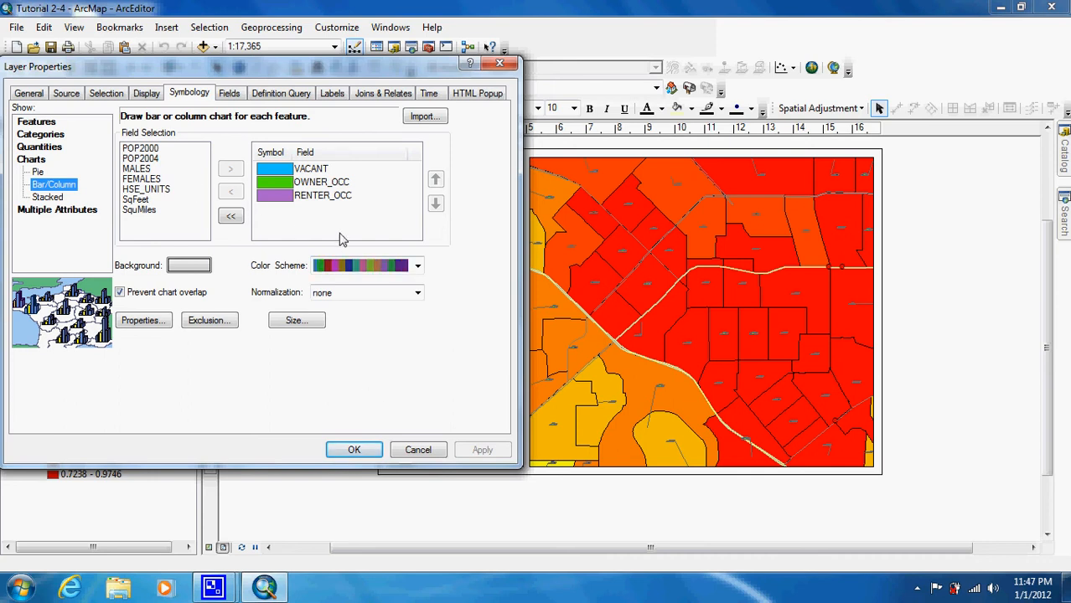
Set the bar chart maximum length to 200 points and apply
{"action": "left_click", "coordinate": [295, 320]}
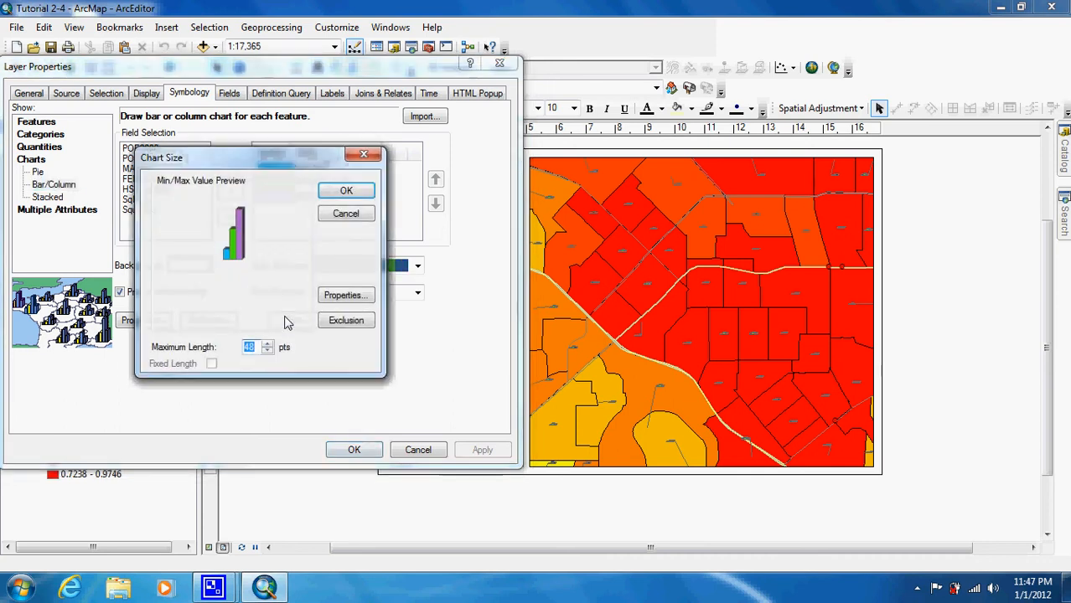
{"action": "type", "text": "20"}
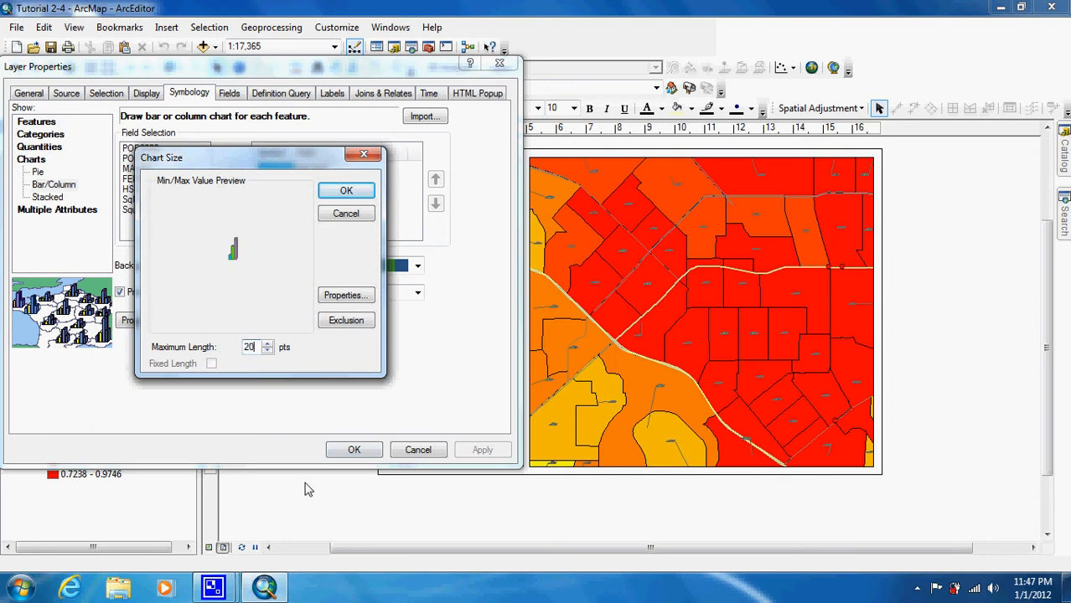
{"action": "type", "text": "200"}
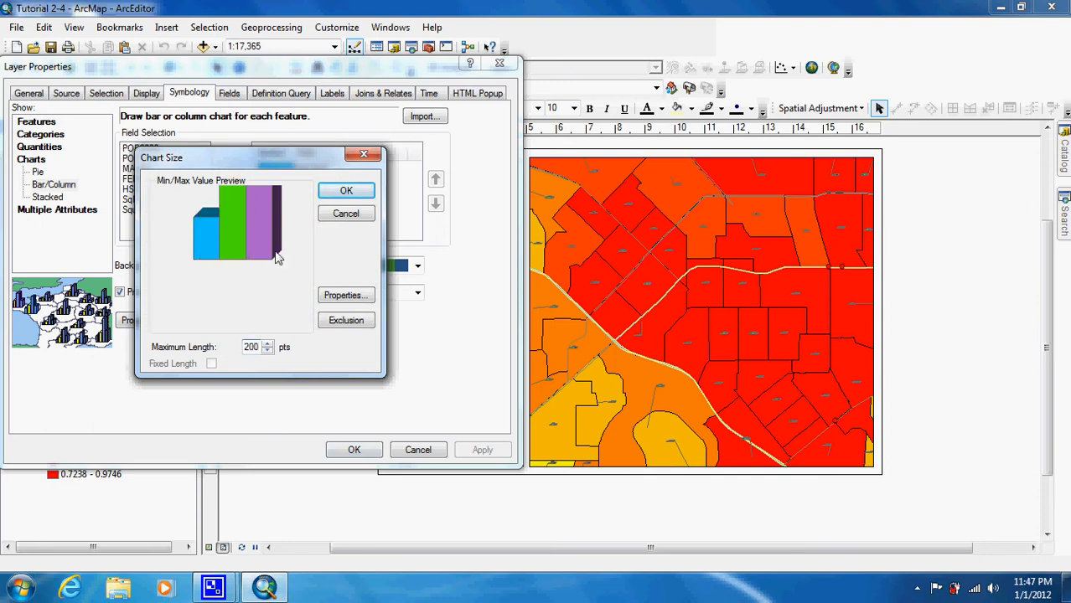
{"action": "left_click", "coordinate": [346, 192]}
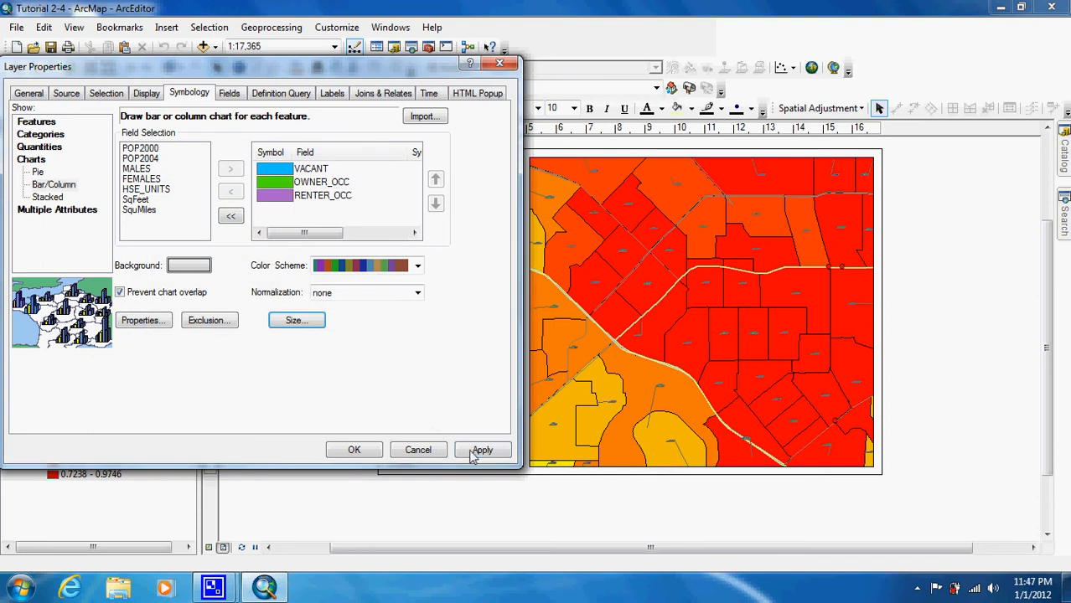
{"action": "left_click", "coordinate": [483, 449]}
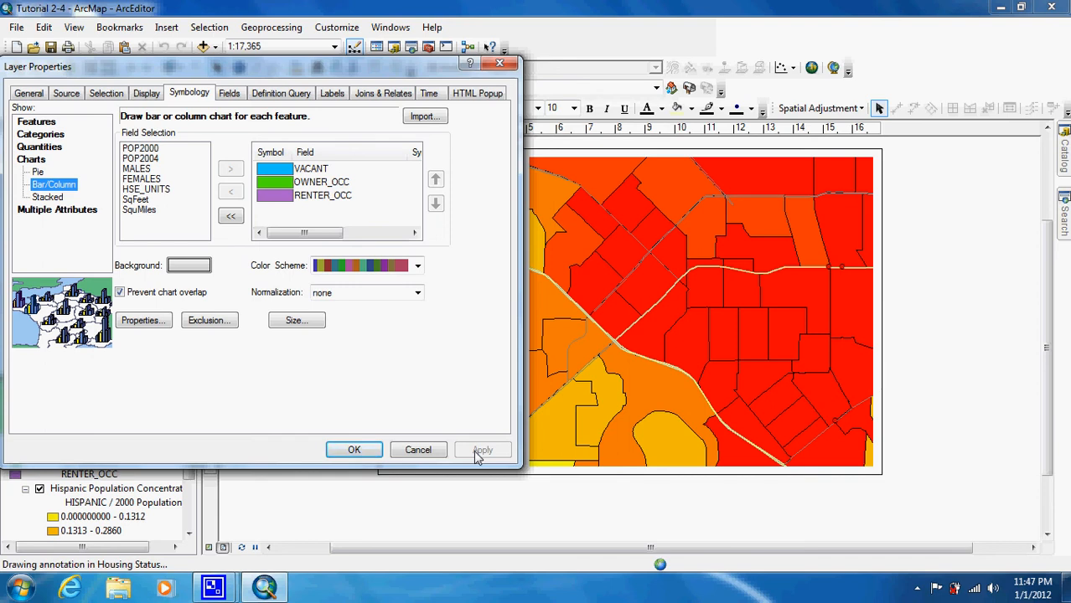
{"action": "left_click", "coordinate": [483, 449]}
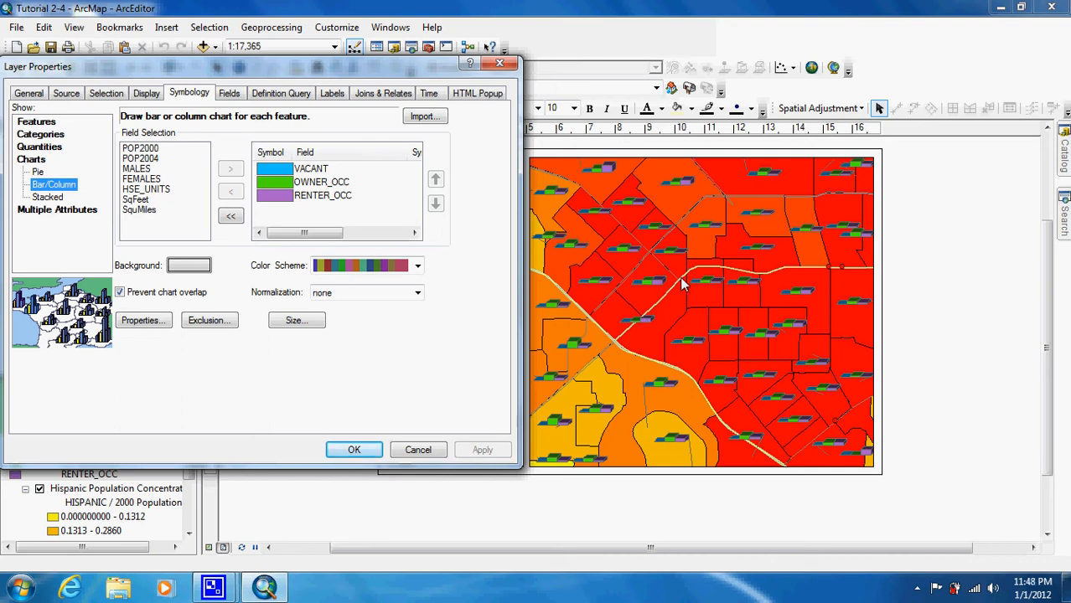
{"action": "mouse_move", "coordinate": [758, 268]}
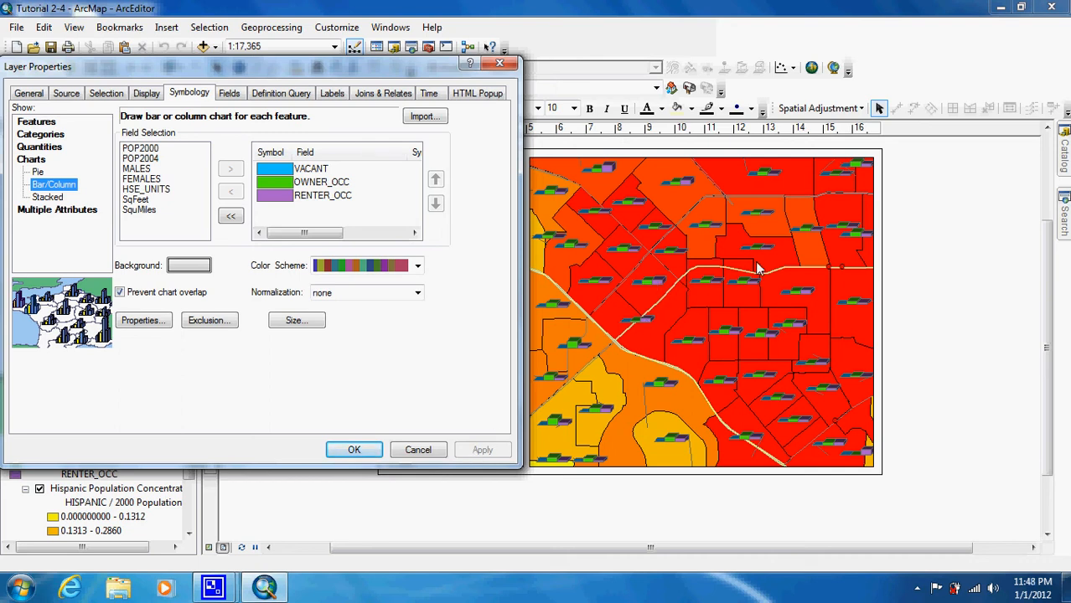
{"action": "mouse_move", "coordinate": [662, 400]}
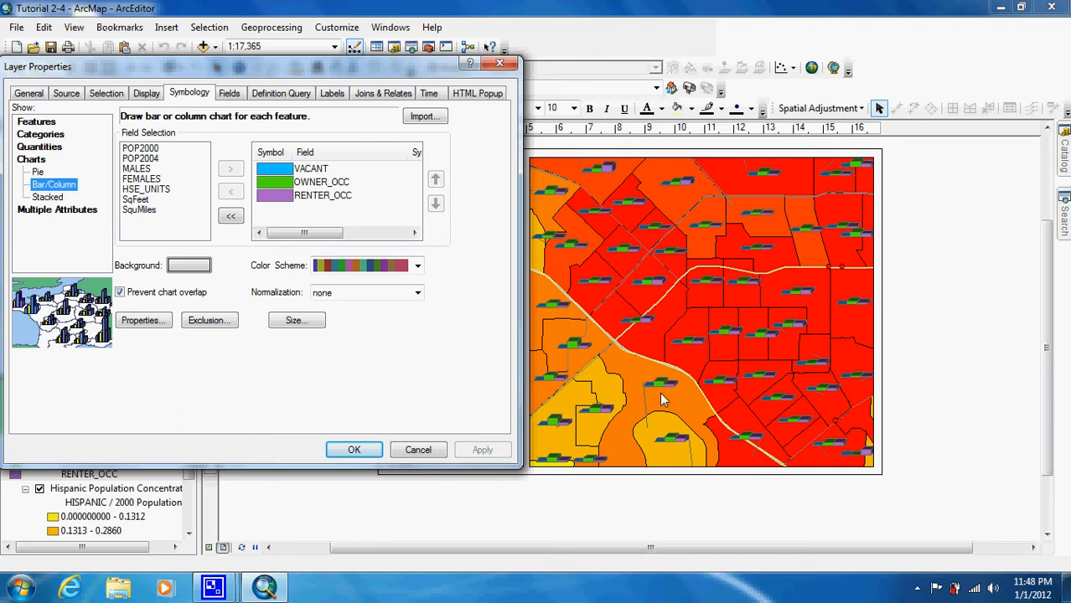
{"action": "mouse_move", "coordinate": [679, 233]}
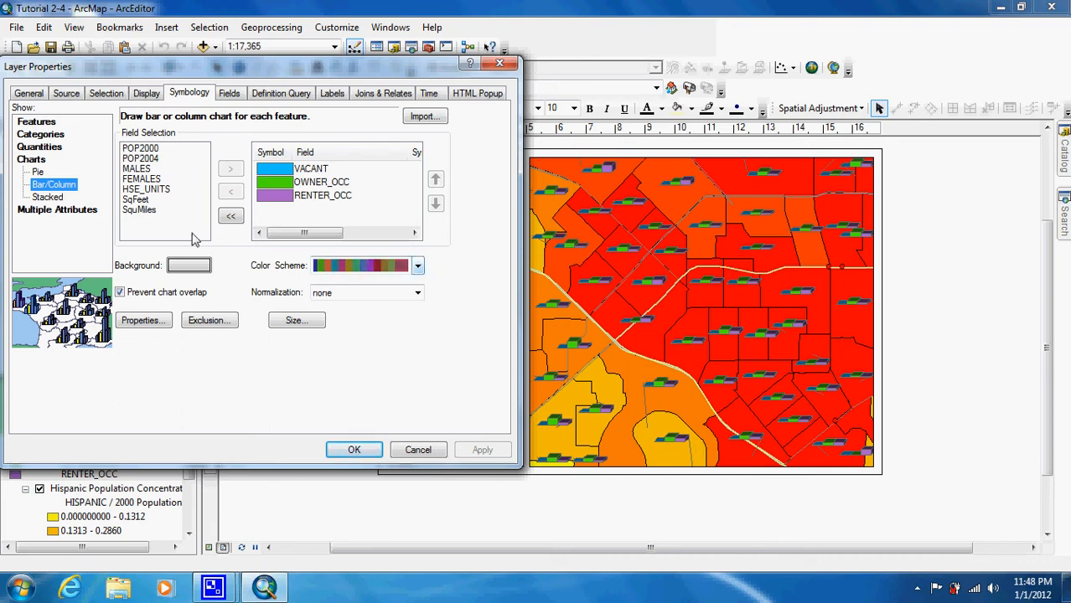
Switch the charts to stacked type and apply them to the map
{"action": "left_click", "coordinate": [47, 198]}
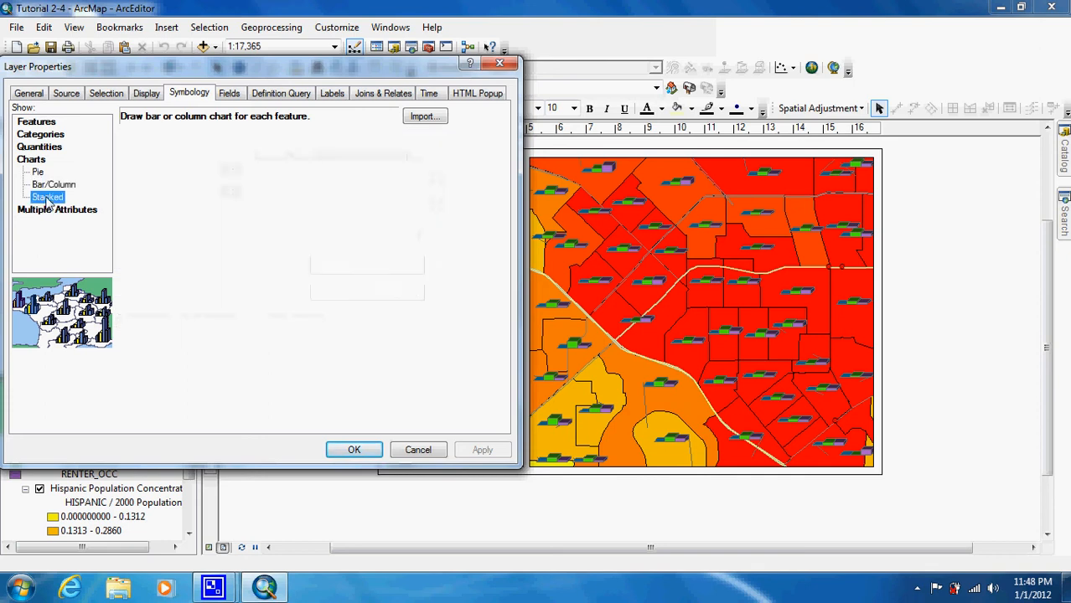
{"action": "left_click", "coordinate": [483, 449]}
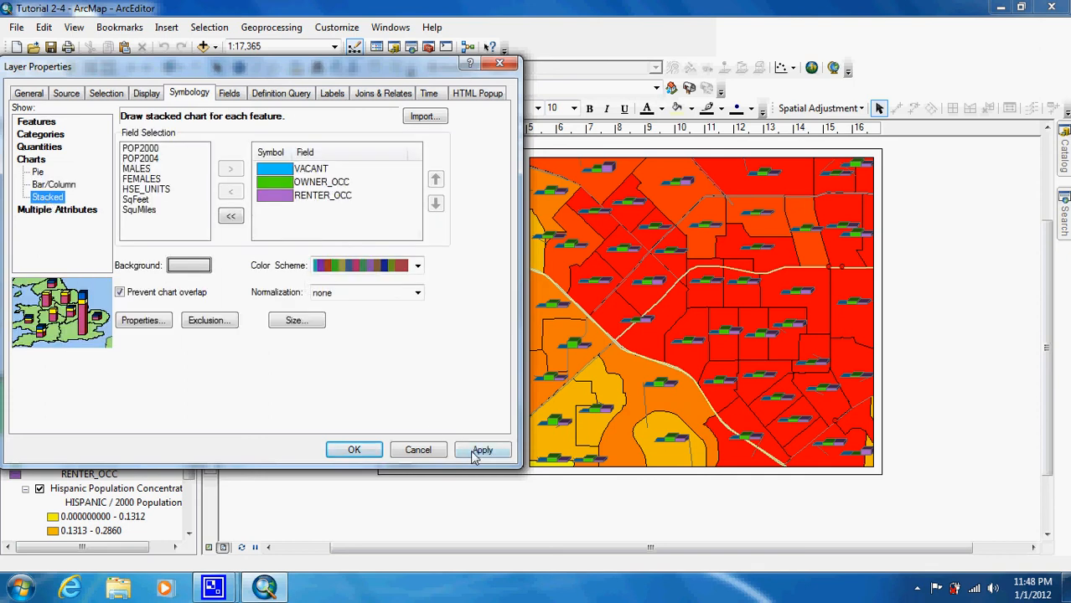
{"action": "left_click", "coordinate": [483, 449]}
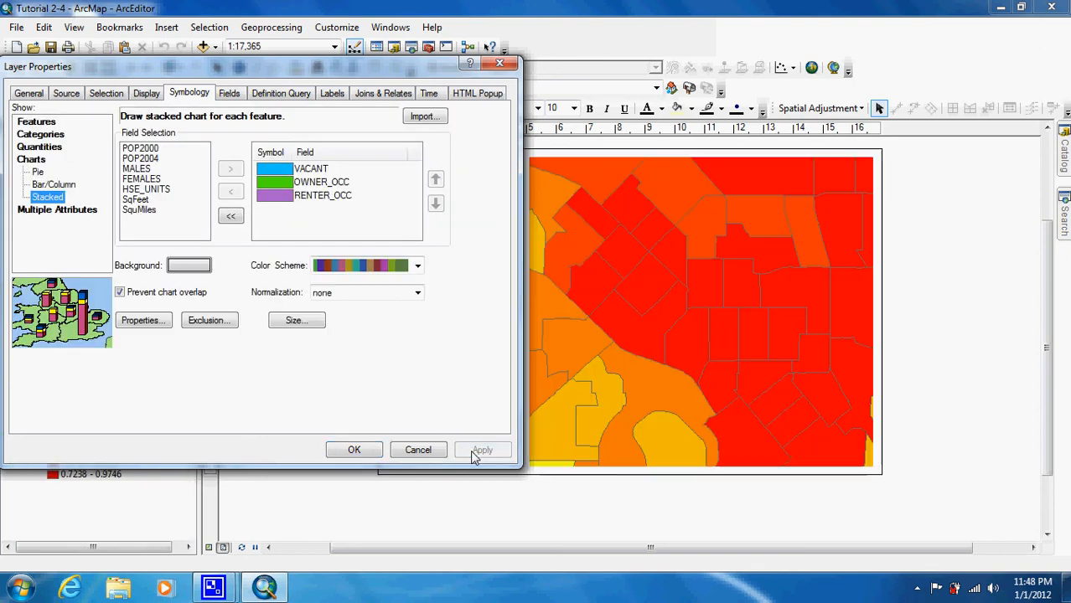
{"action": "left_click", "coordinate": [483, 449]}
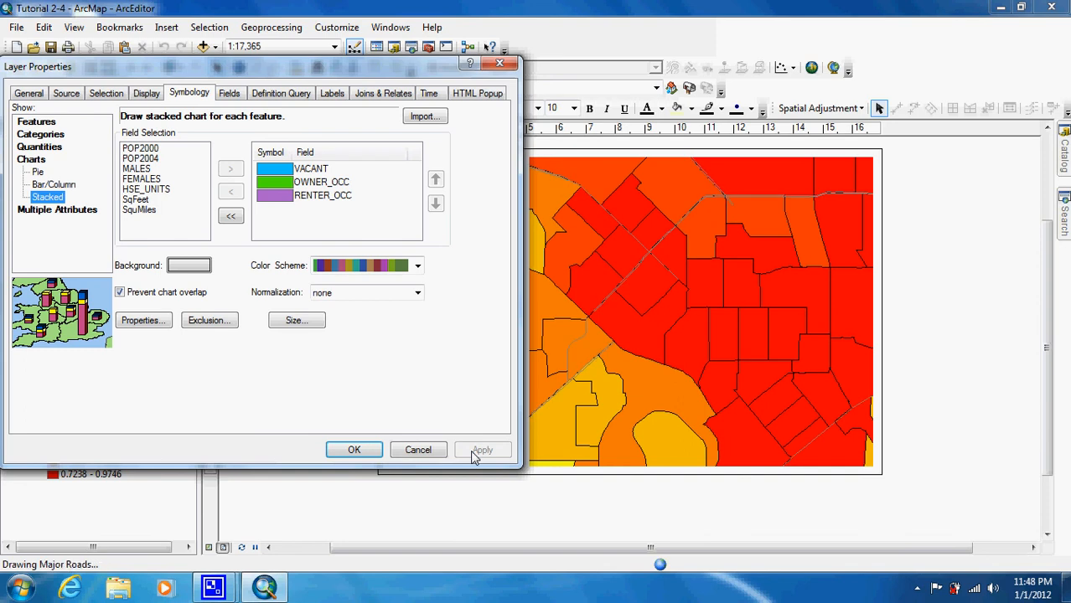
{"action": "left_click", "coordinate": [483, 449]}
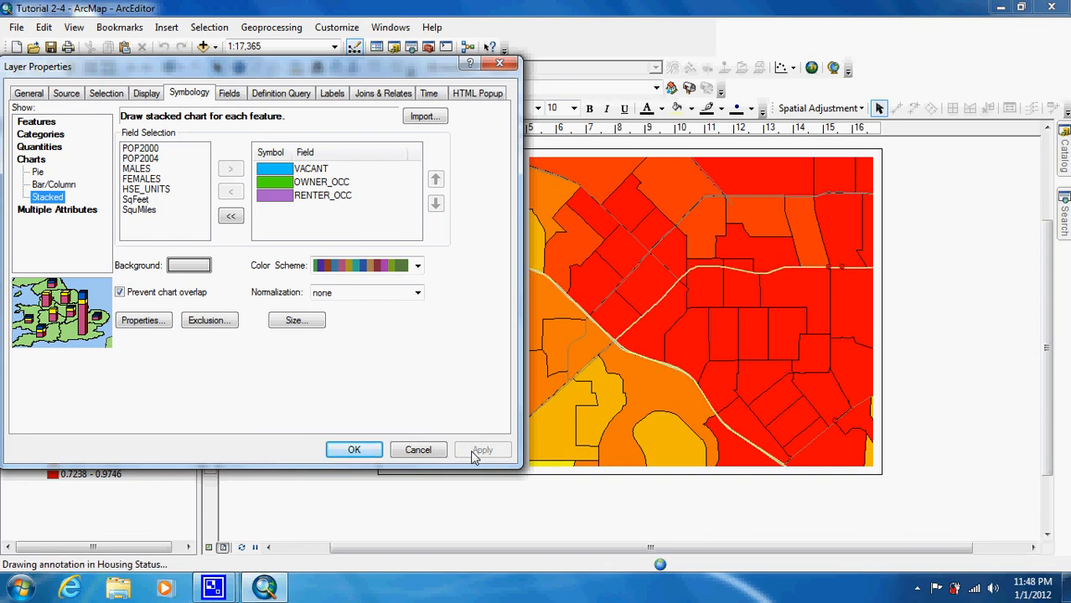
{"action": "left_click", "coordinate": [482, 449]}
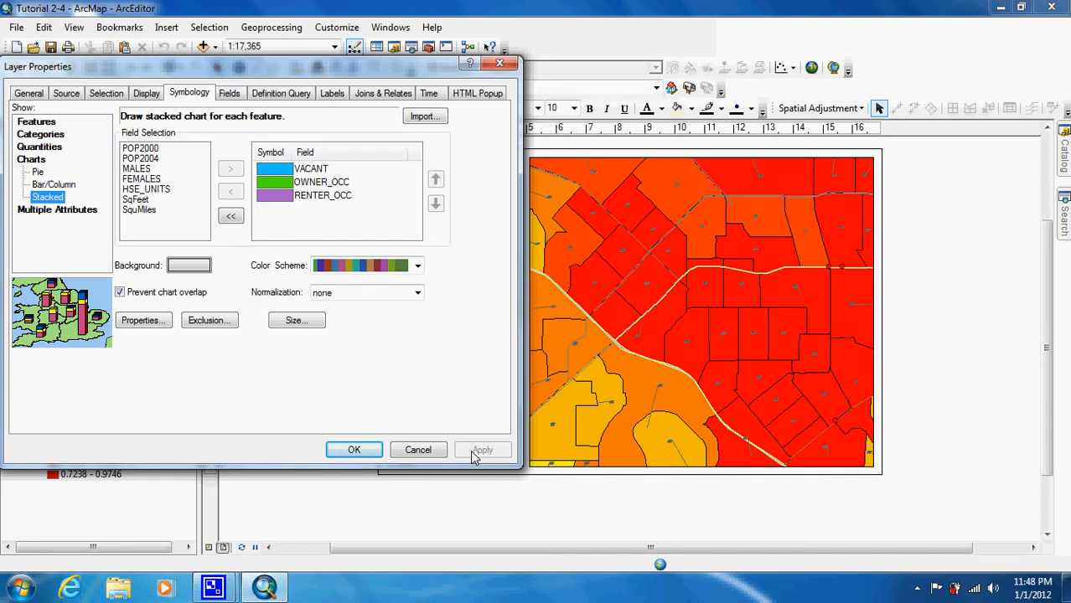
Adjust the stacked chart size, reapply, then return to pie chart symbology
{"action": "left_click", "coordinate": [295, 320]}
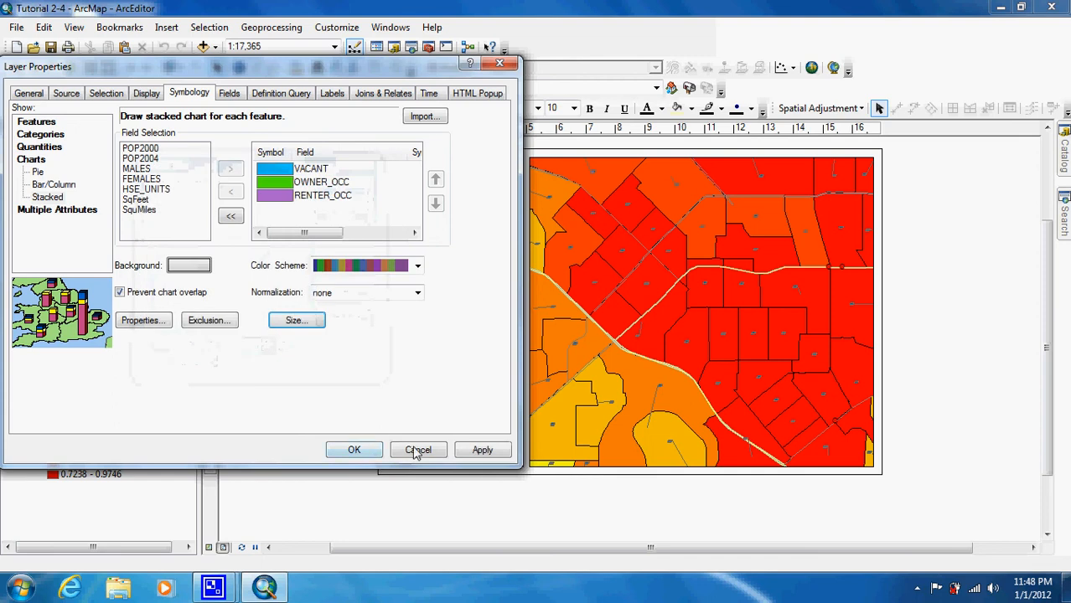
{"action": "left_click", "coordinate": [483, 450]}
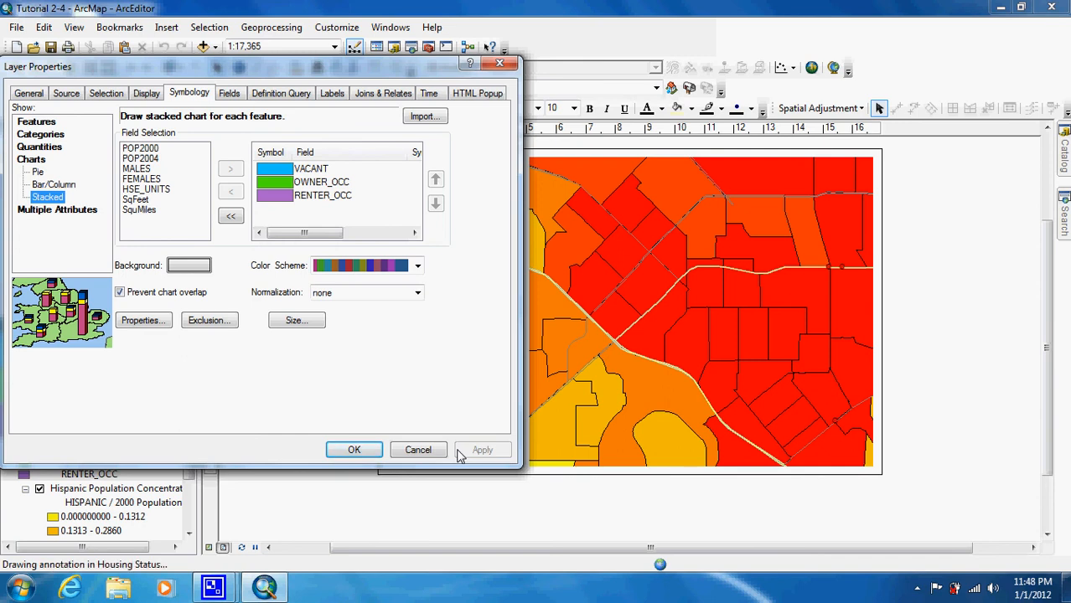
{"action": "left_click", "coordinate": [482, 449]}
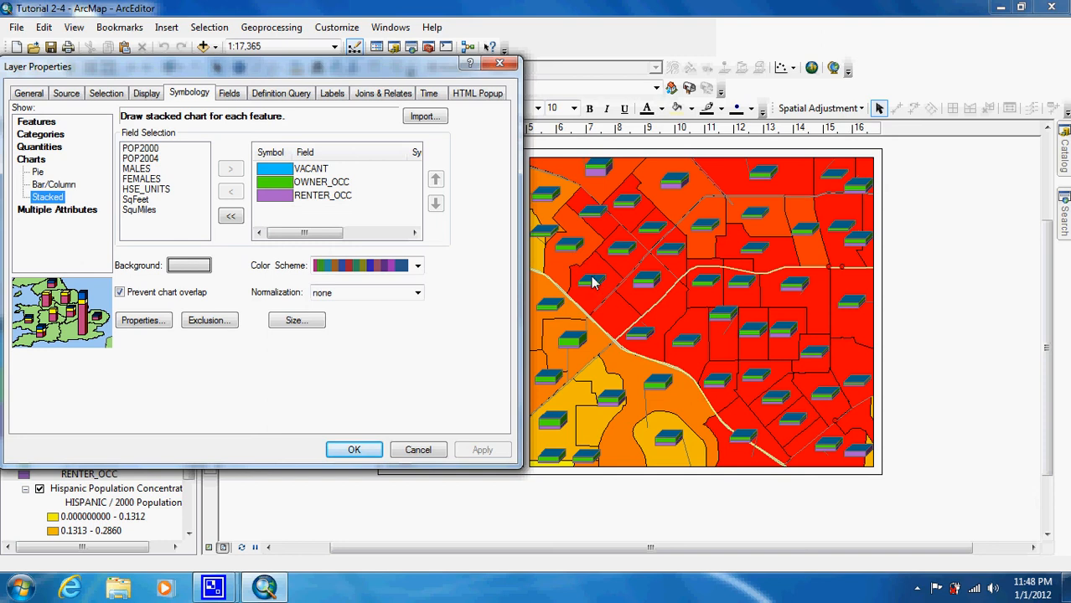
{"action": "mouse_move", "coordinate": [605, 282]}
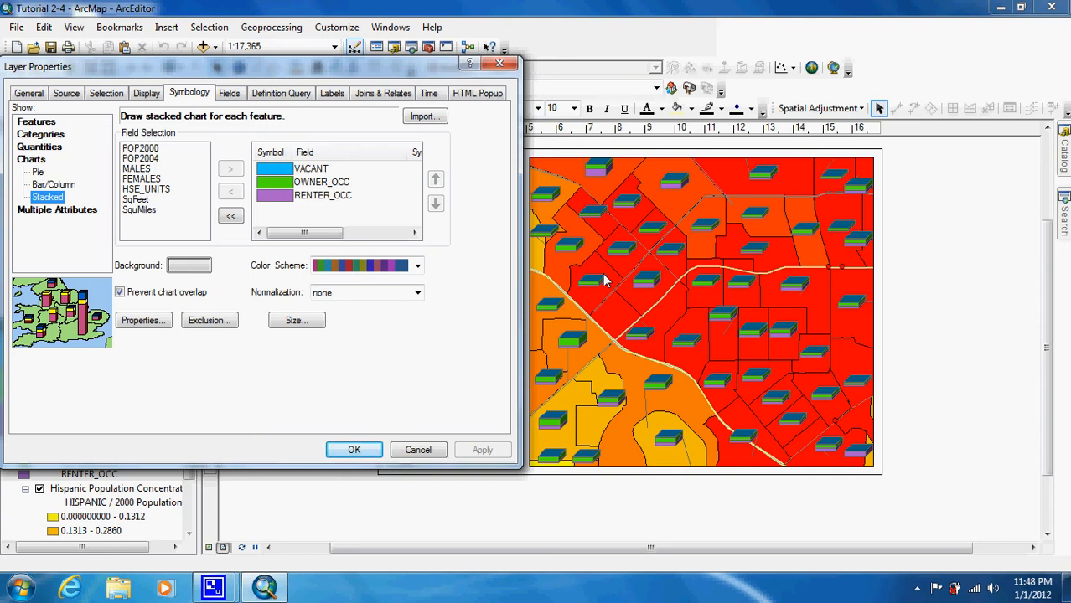
{"action": "left_click", "coordinate": [37, 171]}
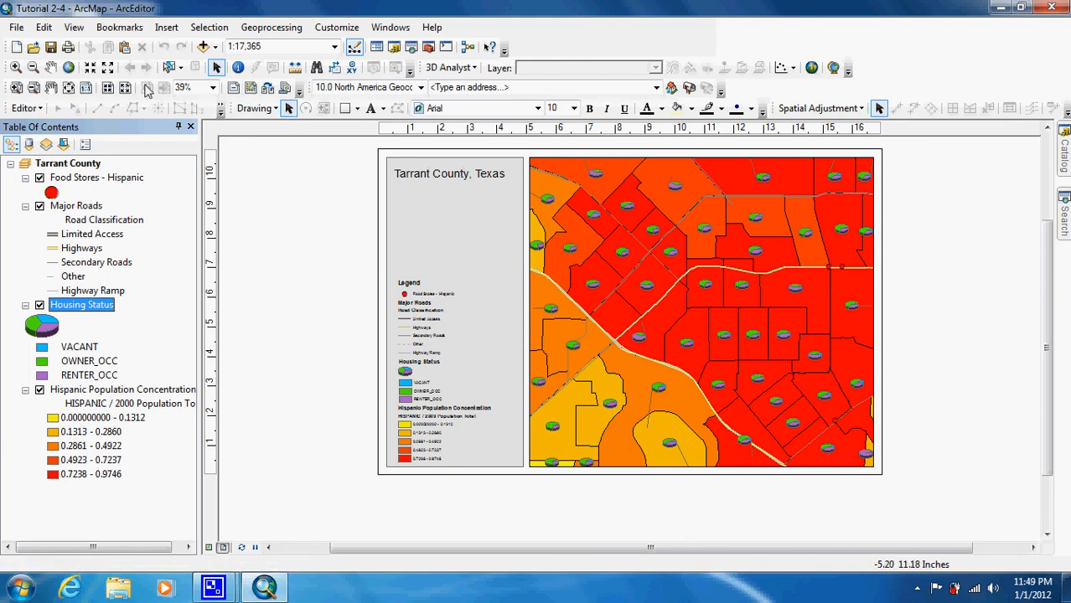
Use Fixed Zoom Out to show a wider area of Tarrant County
{"action": "left_click", "coordinate": [119, 27]}
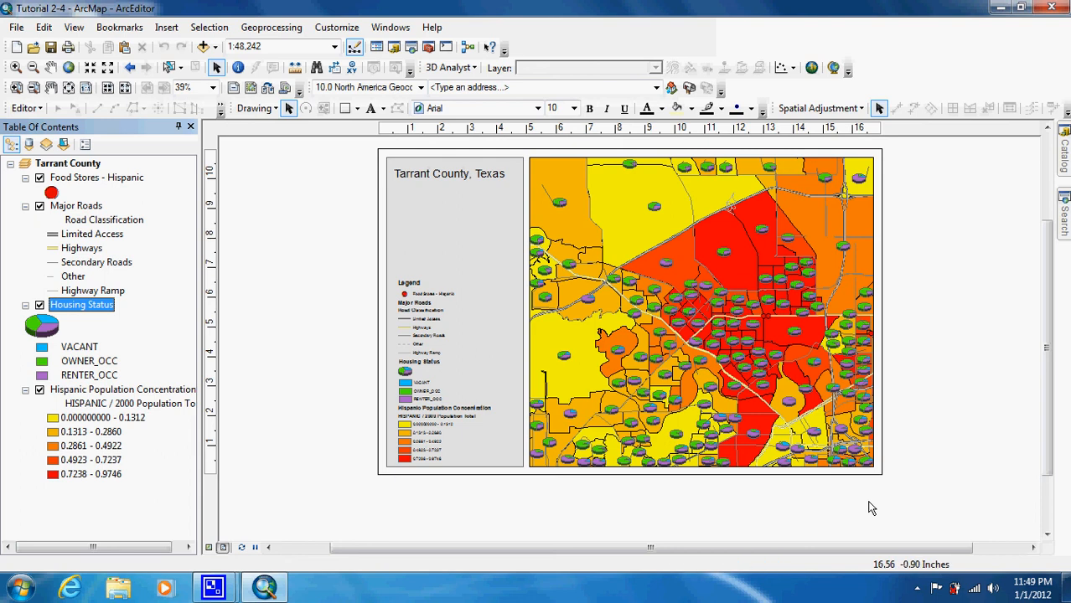
{"action": "mouse_move", "coordinate": [704, 387]}
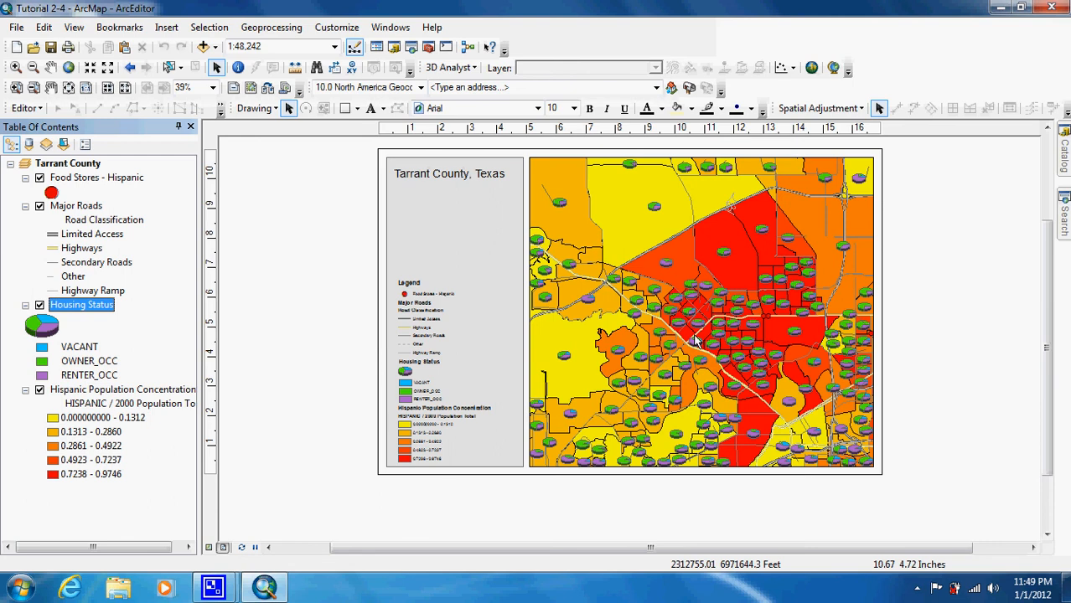
{"action": "mouse_move", "coordinate": [700, 287]}
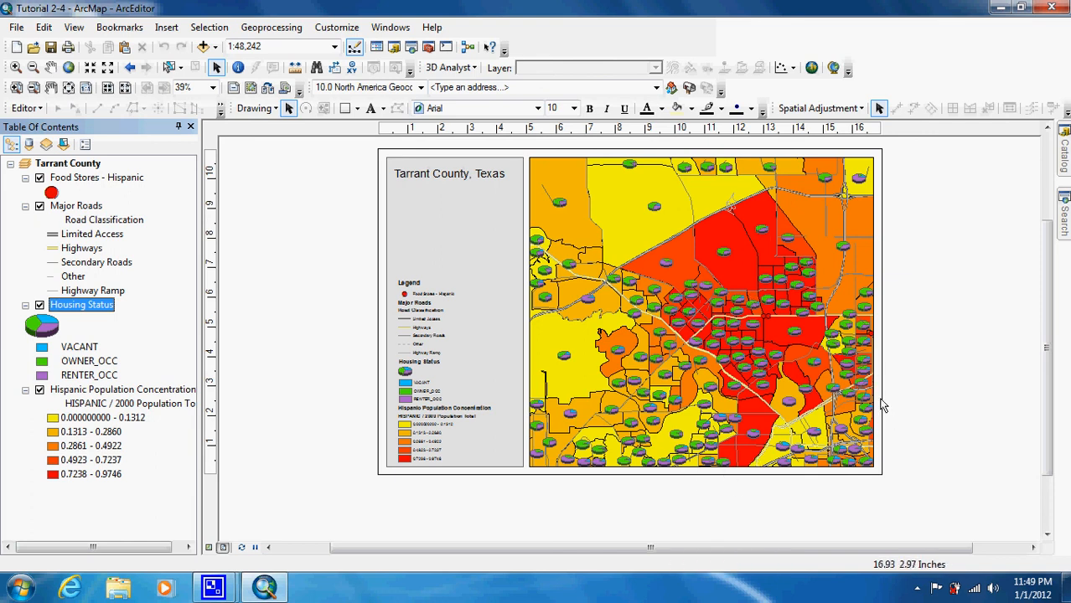
{"action": "mouse_move", "coordinate": [863, 352]}
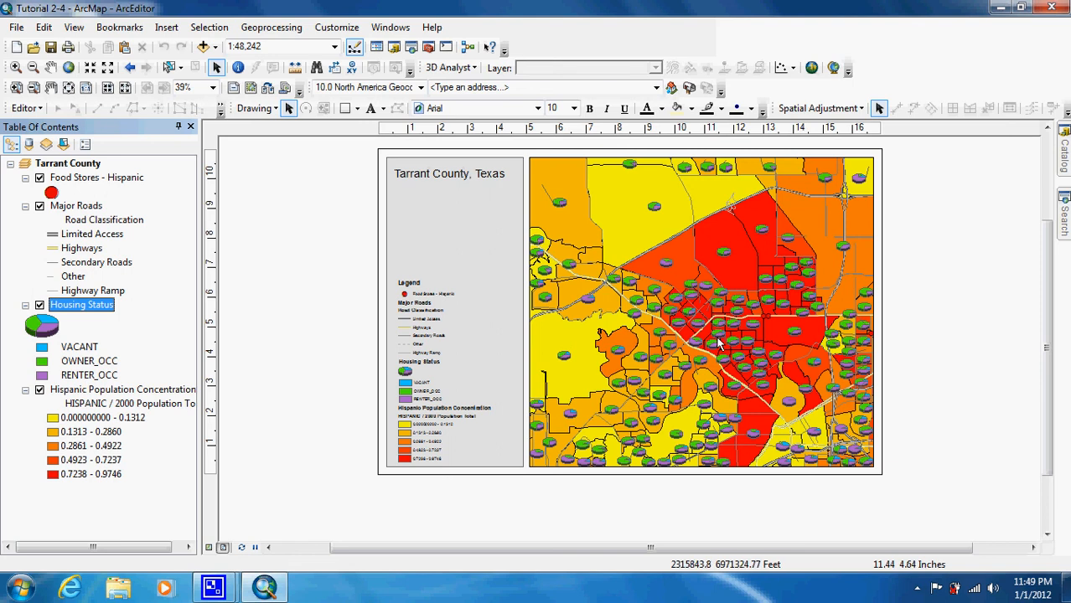
{"action": "mouse_move", "coordinate": [724, 350]}
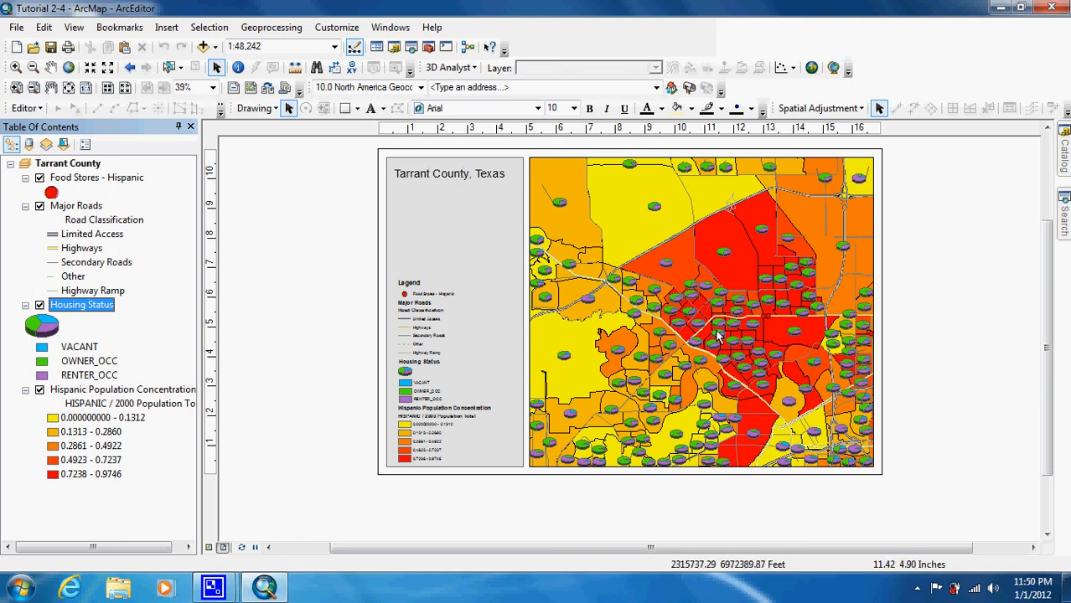
{"action": "mouse_move", "coordinate": [721, 355]}
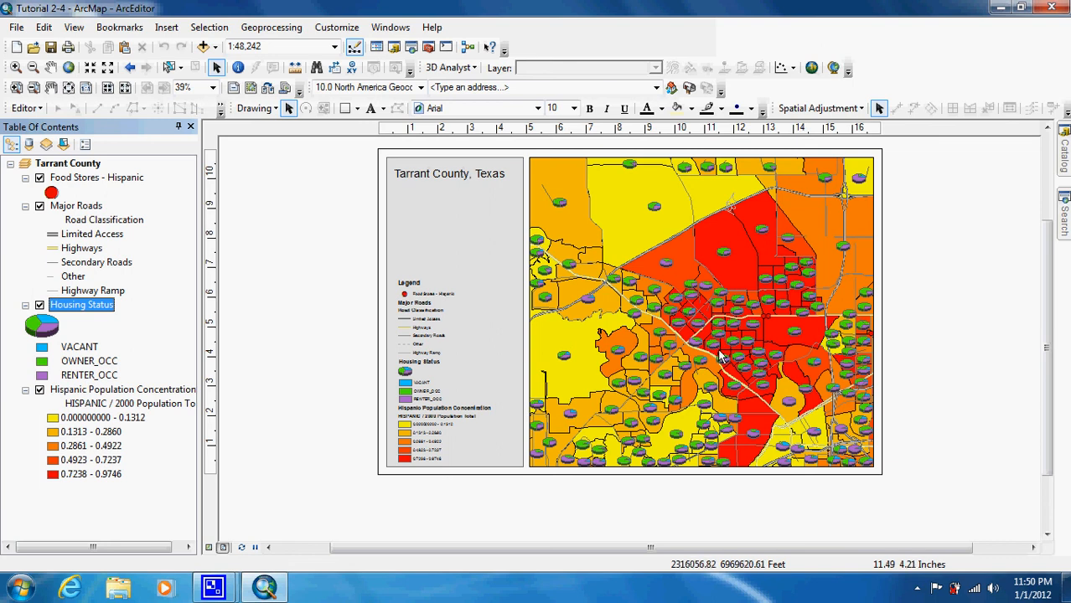